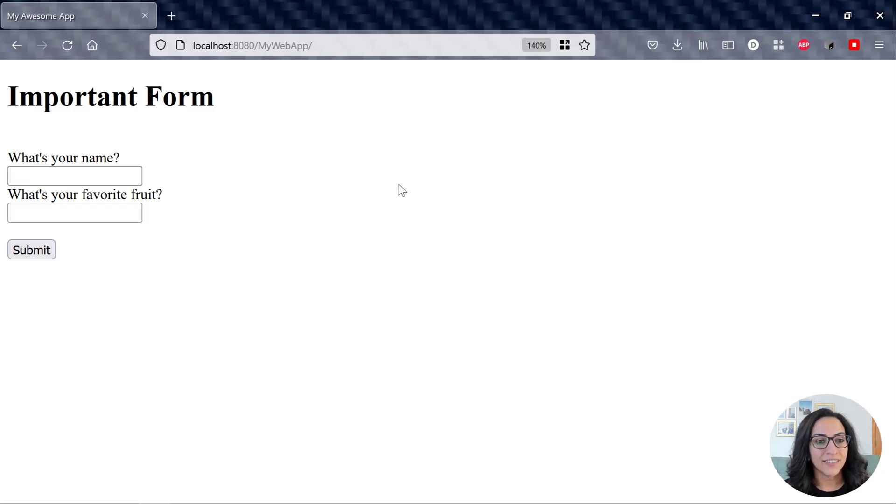
- Submit the Important Form with name Dalia and favourite fruit Mango
click(75, 175)
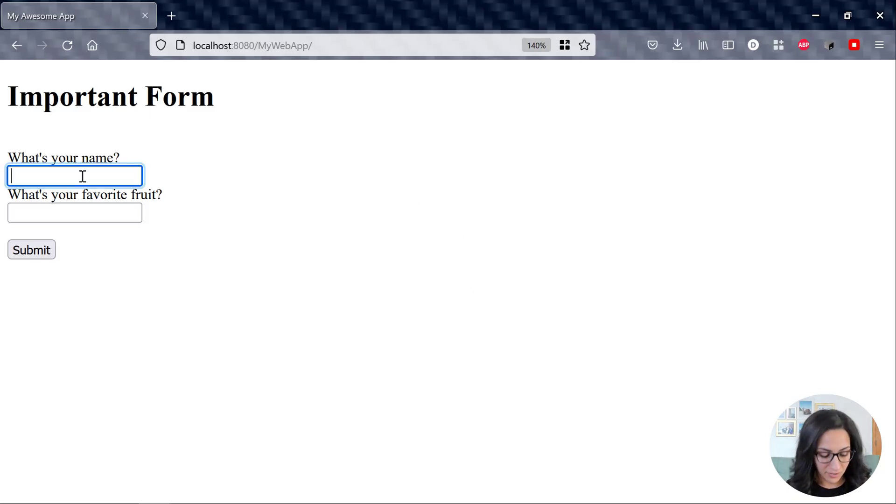
text(Dalia)
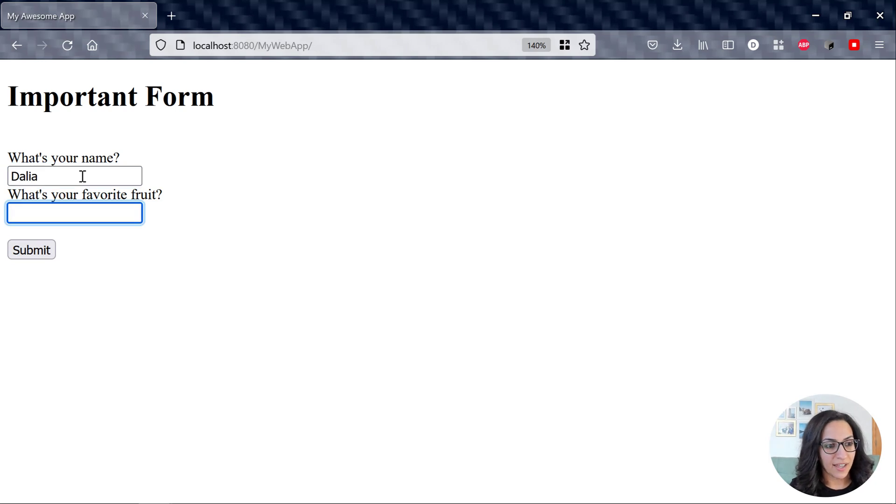
text(Mango)
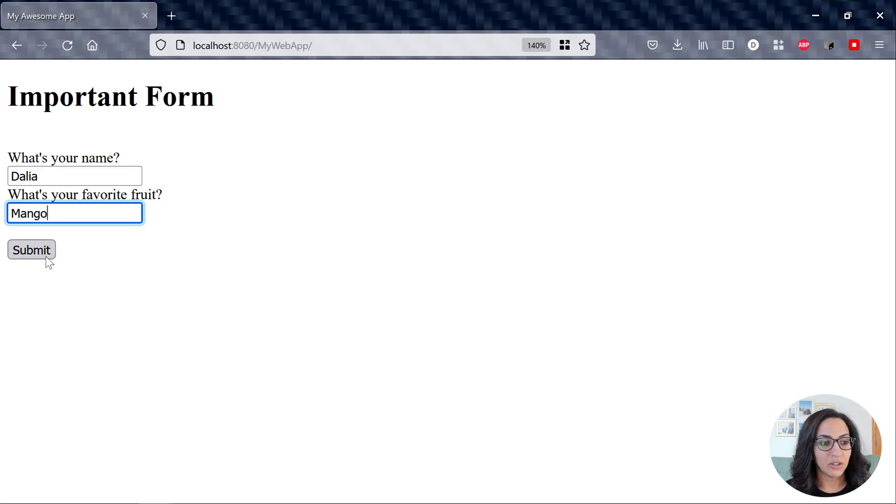
click(31, 250)
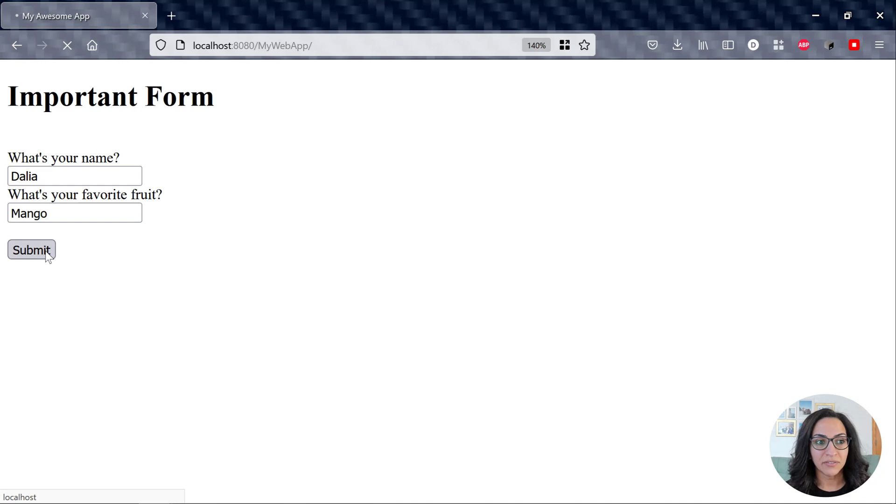
click(32, 250)
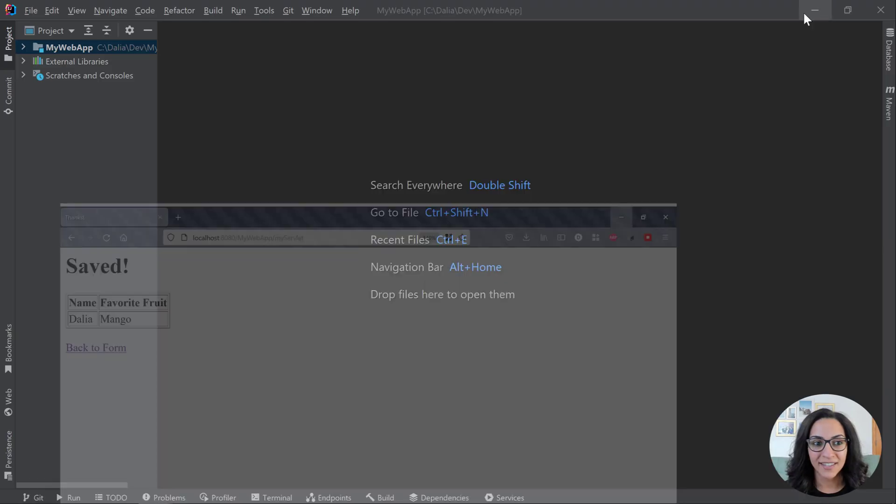
- Change the Dockerfile base image tag from tomcat:9-jdk17 to tomcat:10-jdk17
click(24, 48)
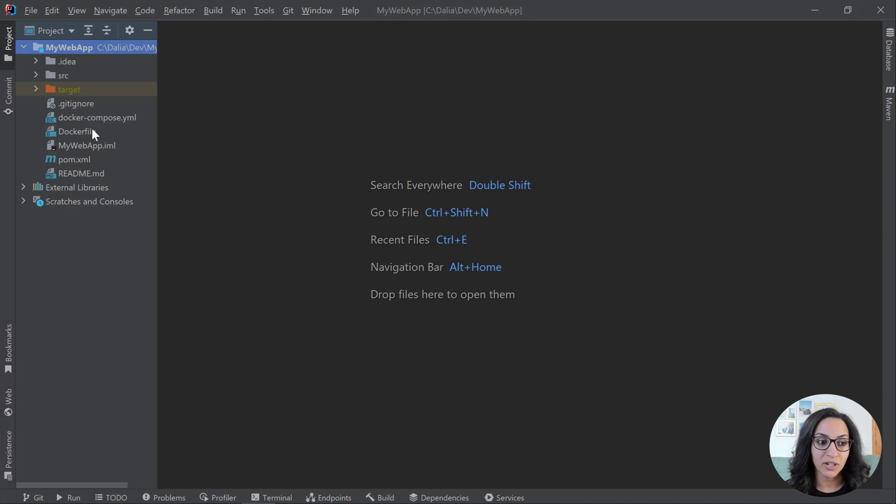
double_click(75, 131)
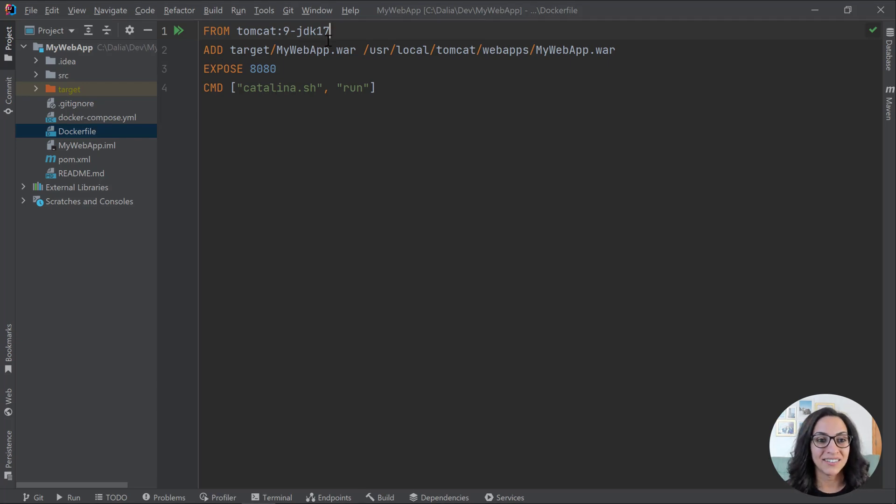
double_click(305, 31)
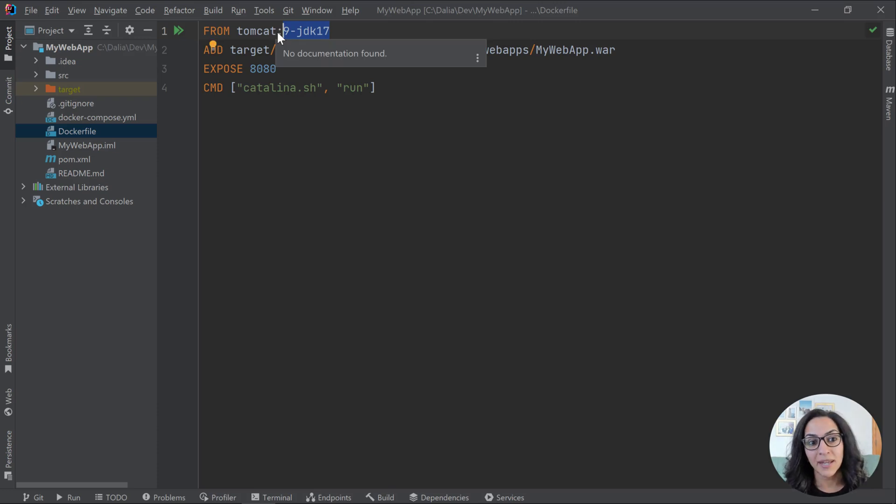
text(10-)
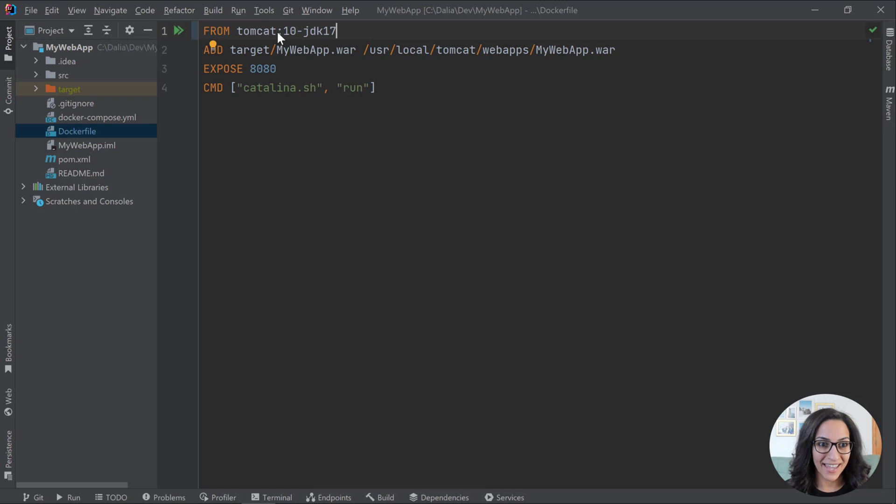
click(96, 118)
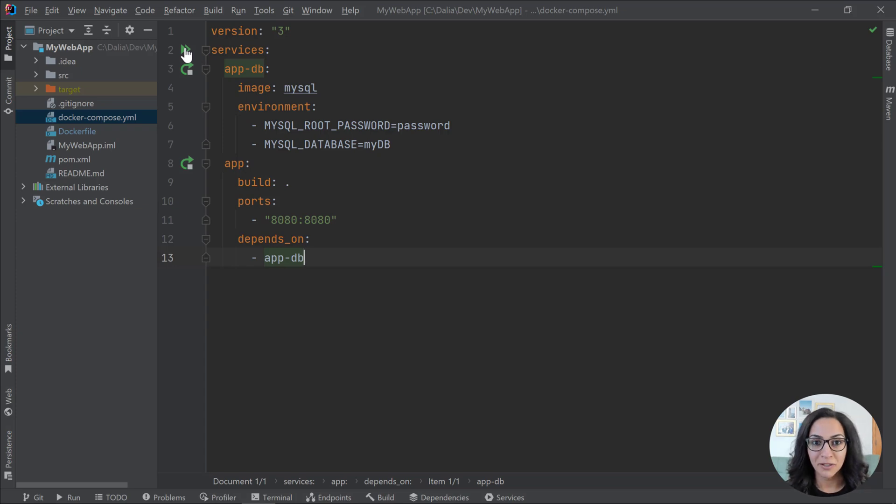
- Rebuild and run the compose app, then view the app container log showing Tomcat 10.0.14
click(187, 50)
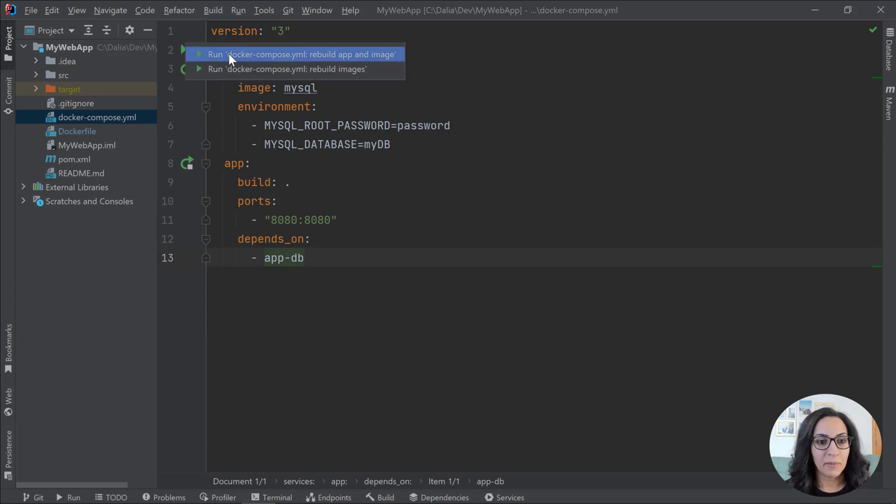
click(293, 54)
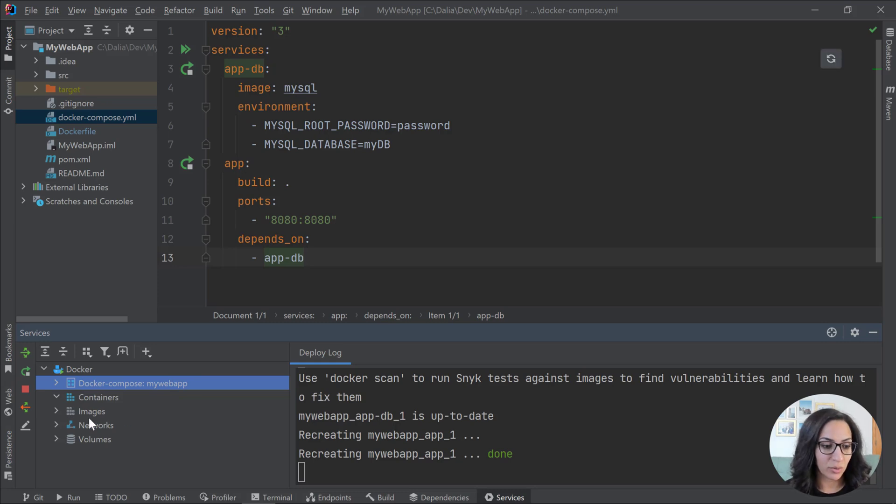
click(57, 383)
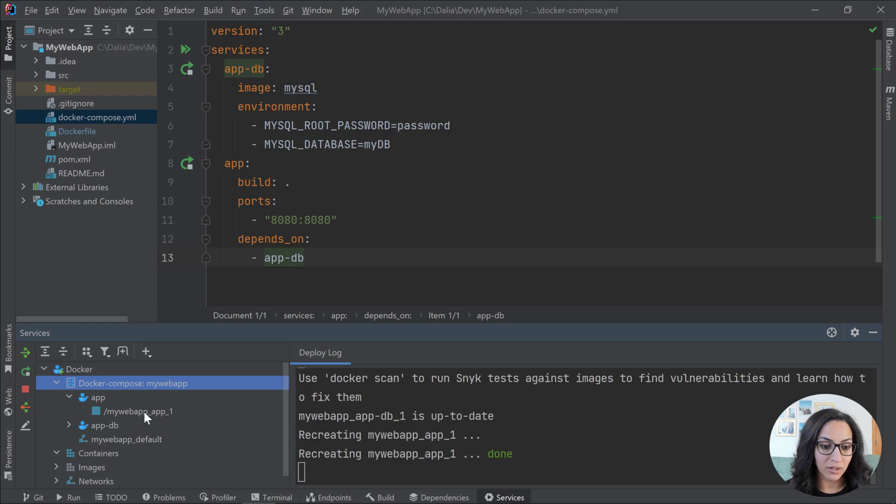
click(137, 411)
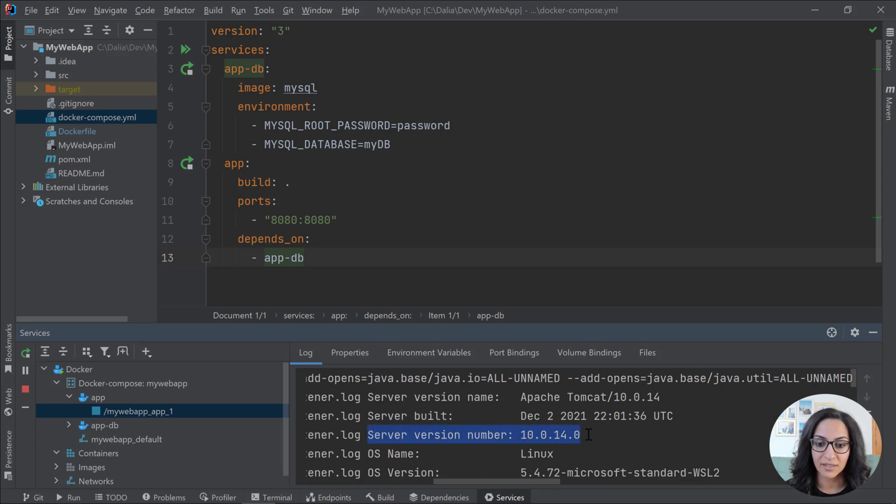
click(592, 416)
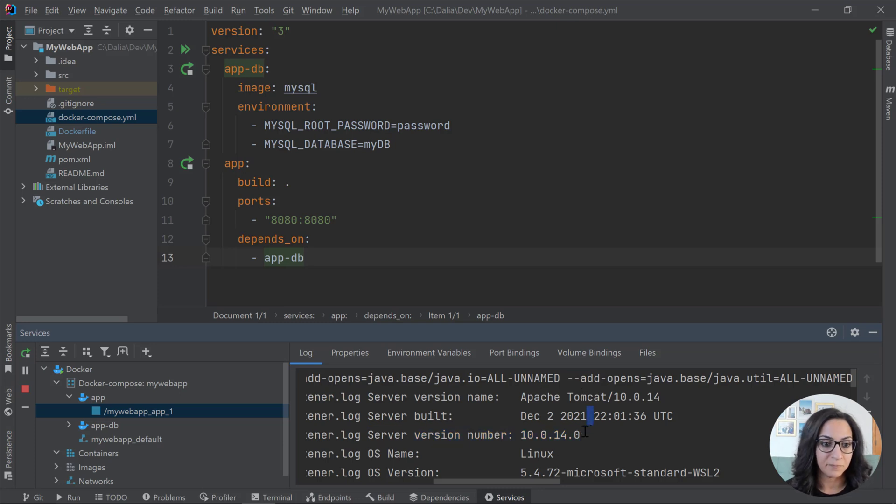
mouse_move(589, 417)
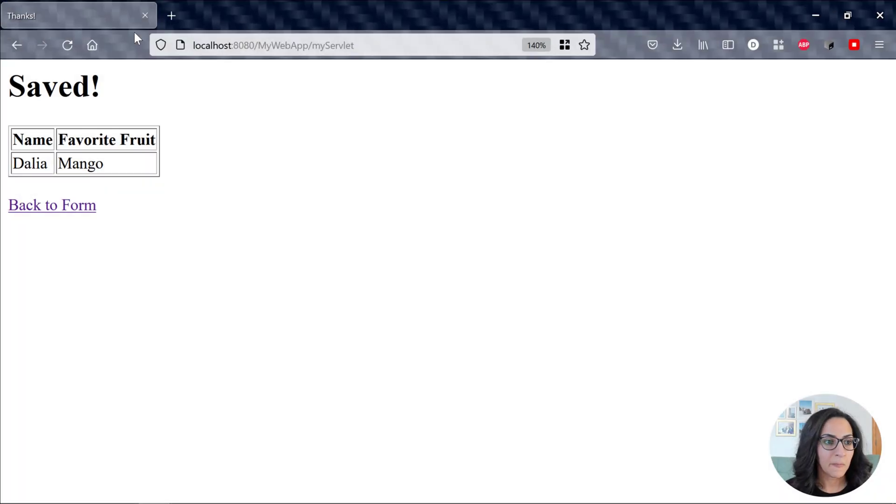
- Return to the form and submit it with name E and fruit Apples
click(51, 205)
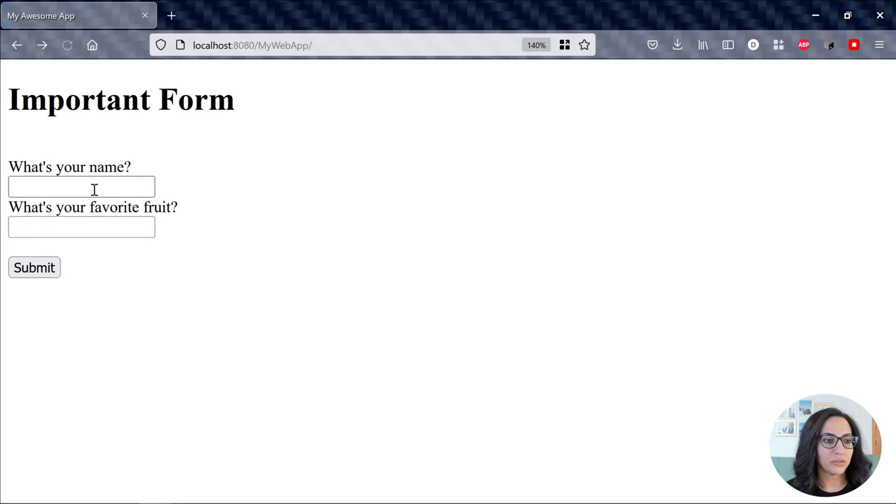
text(Evan)
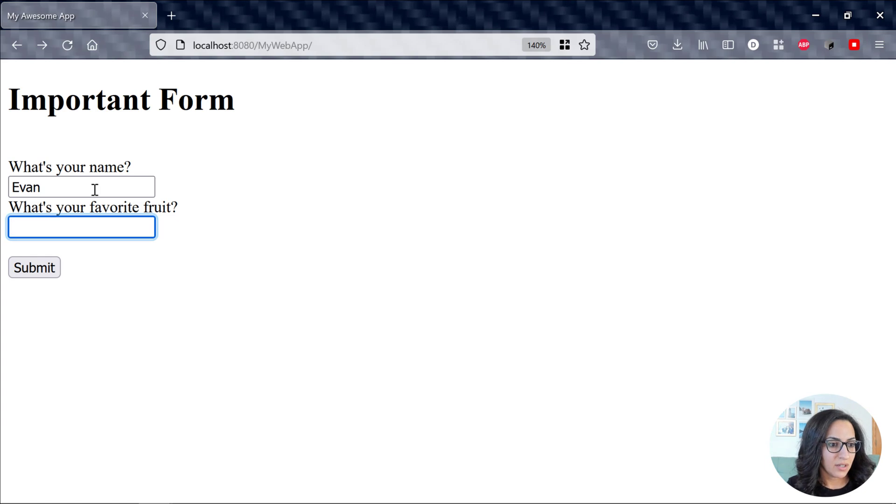
text(Apples)
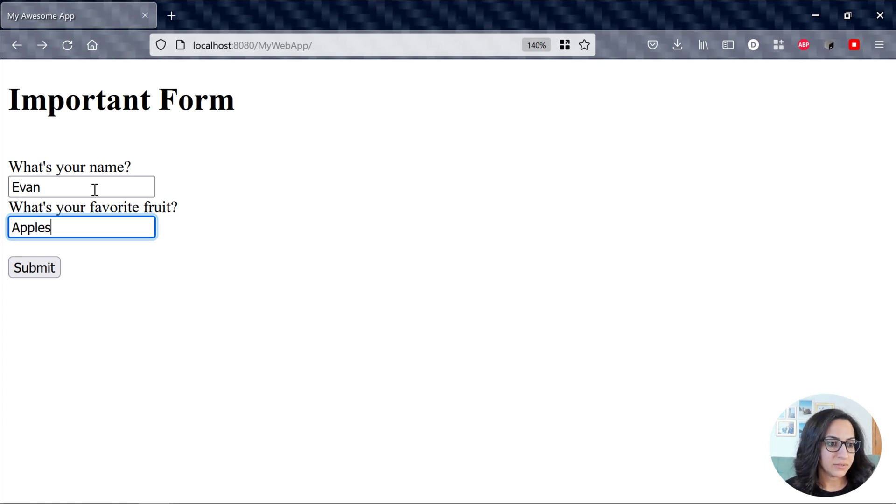
click(33, 268)
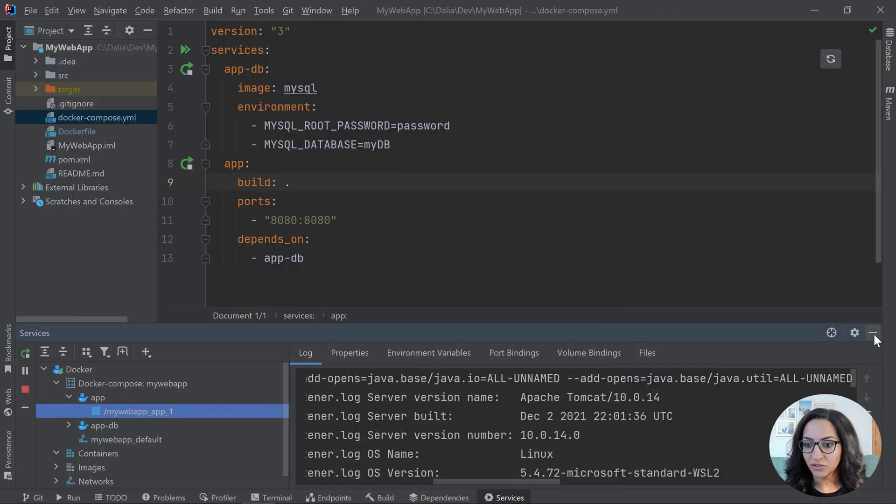
- Hide the Services log and scroll pom.xml to its dependencies section
click(874, 332)
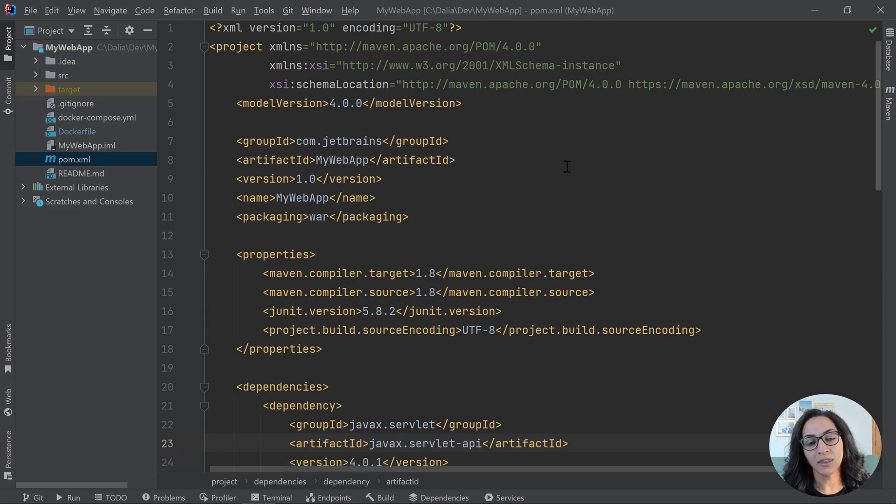
scroll(down, 3)
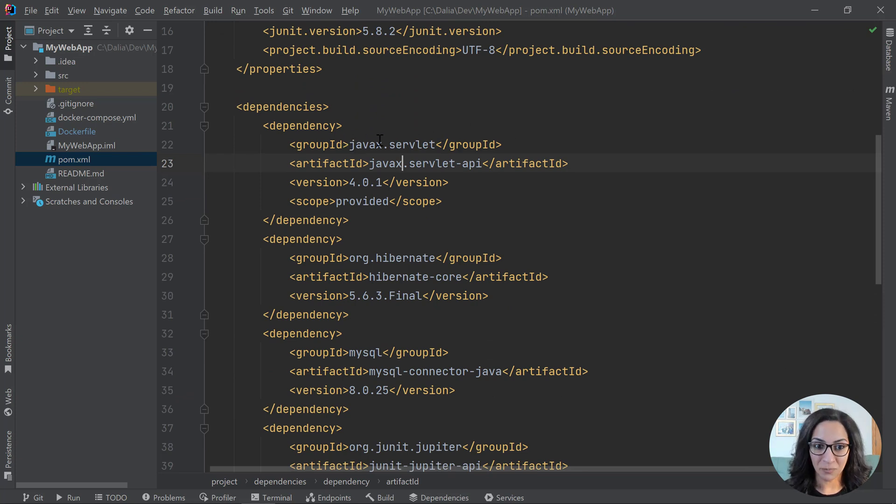
mouse_move(645, 118)
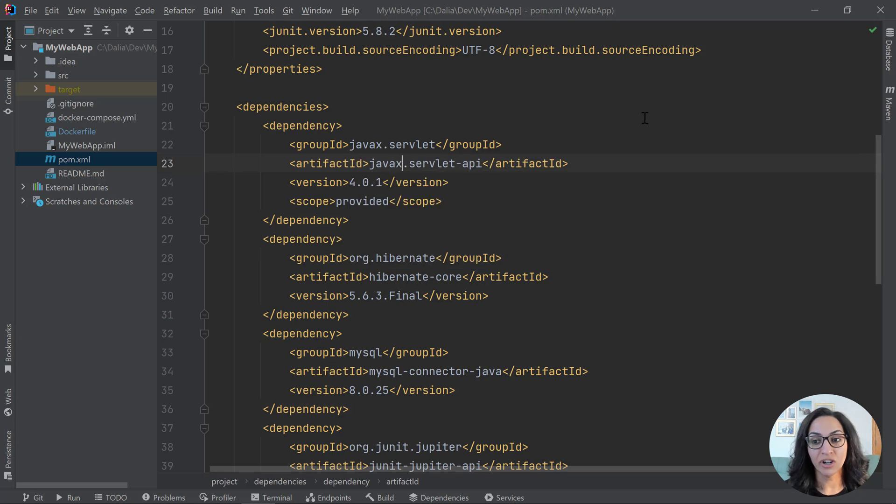
mouse_move(772, 151)
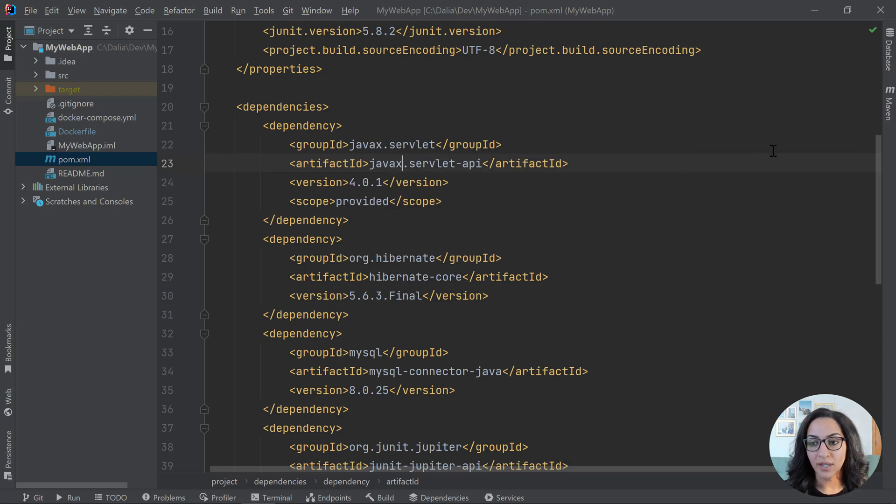
mouse_move(889, 114)
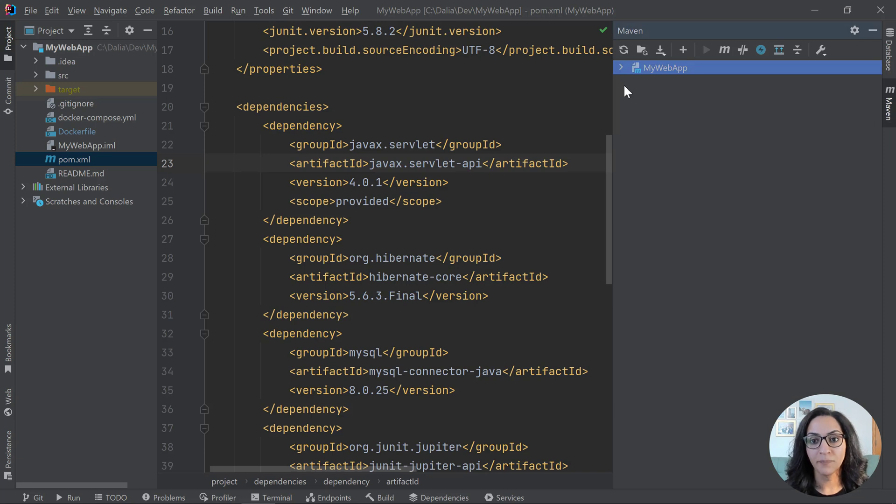
- Expand the Maven dependency tree fully and speed-search it for 'javax'
click(622, 68)
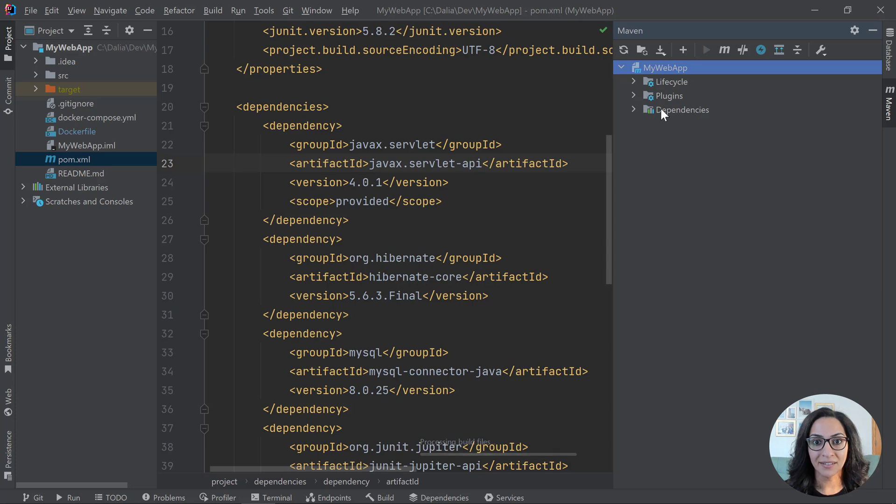
click(681, 109)
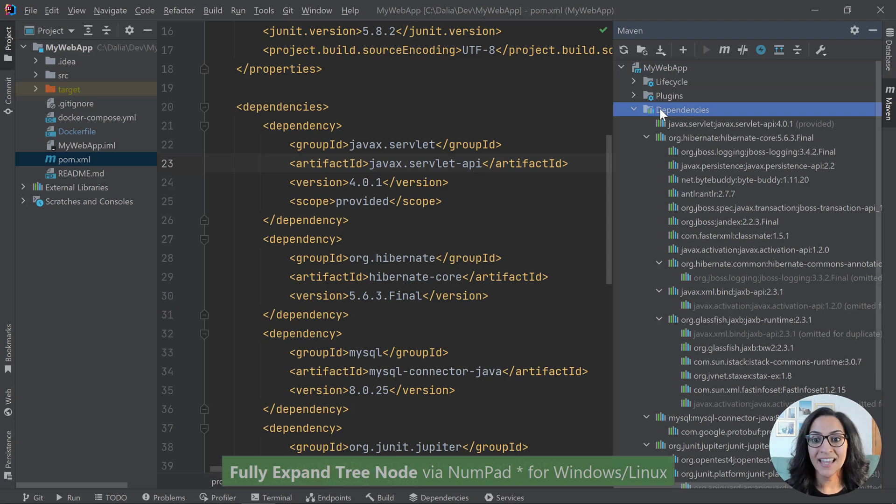
mouse_move(702, 112)
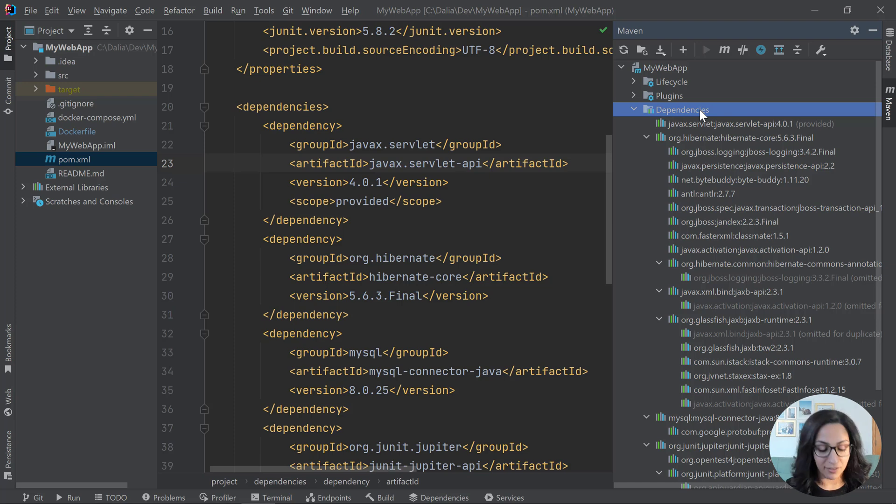
text(javax)
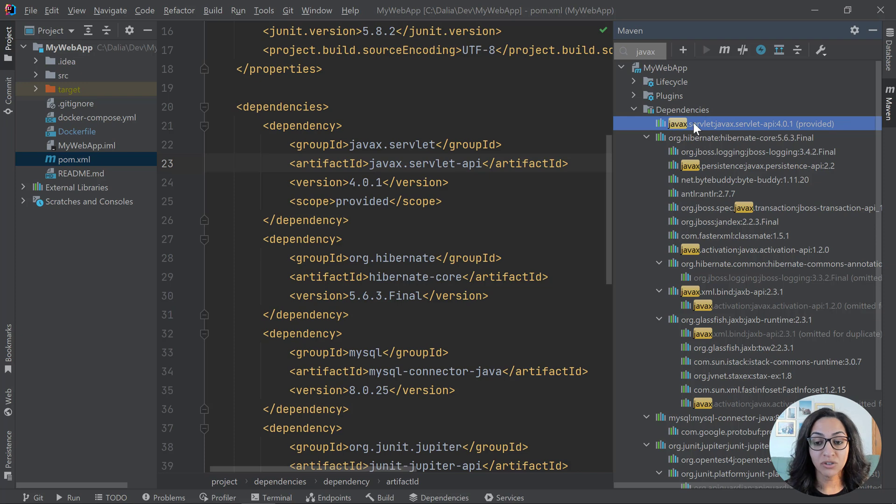
mouse_move(713, 136)
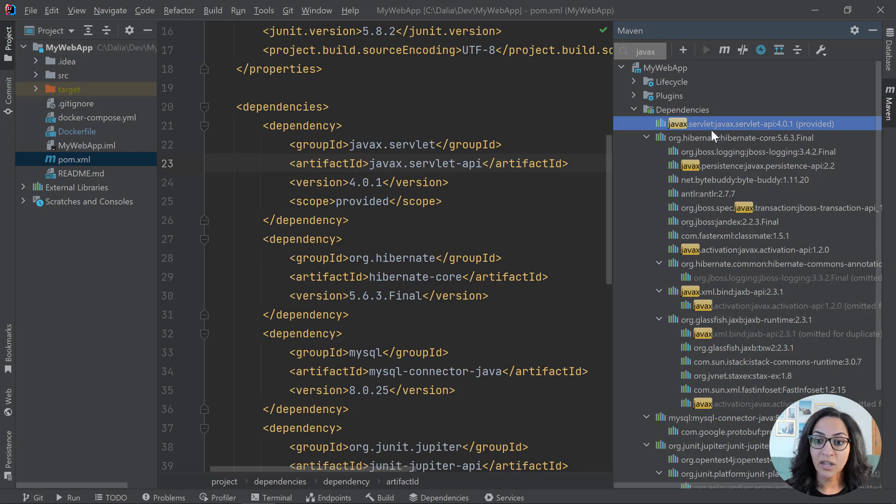
mouse_move(713, 146)
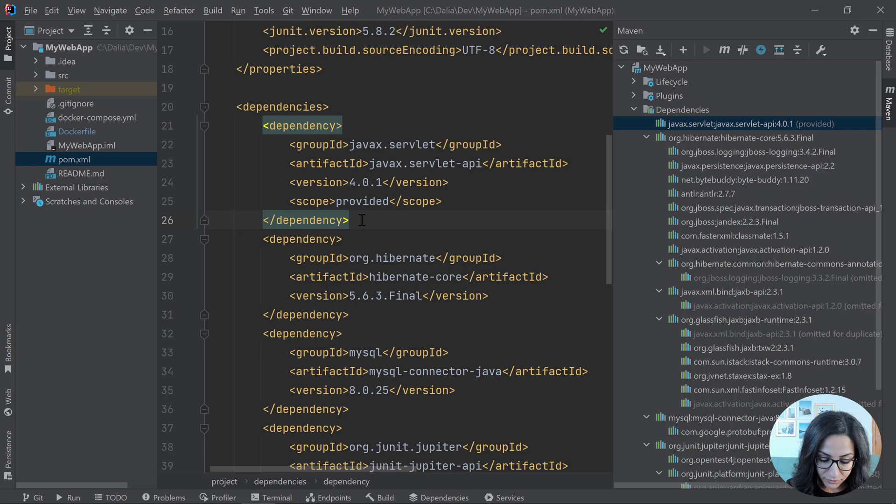
- Add a jakarta.servlet-api 5.0.0 dependency after the javax.servlet entry in pom.xml
click(681, 51)
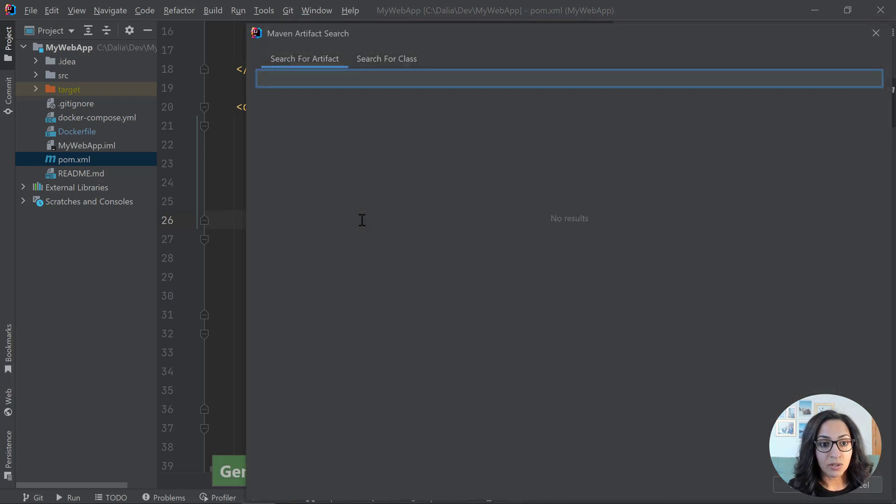
text(jakarta.servle)
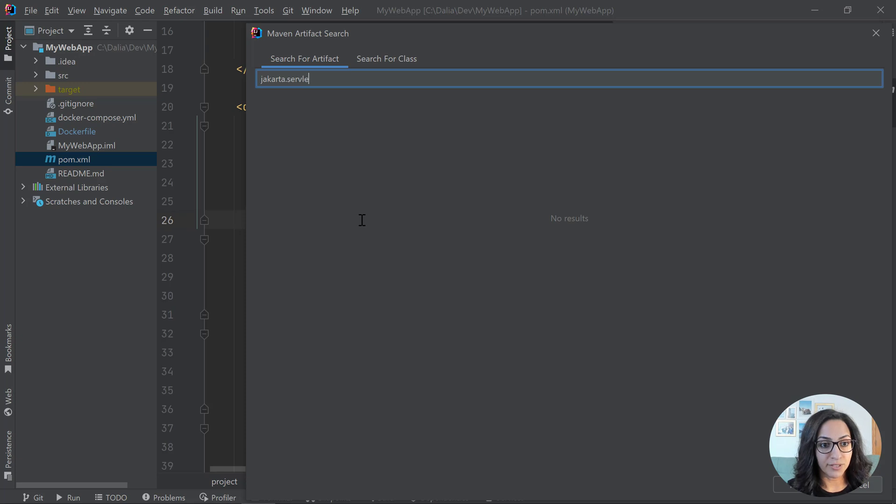
text(t)
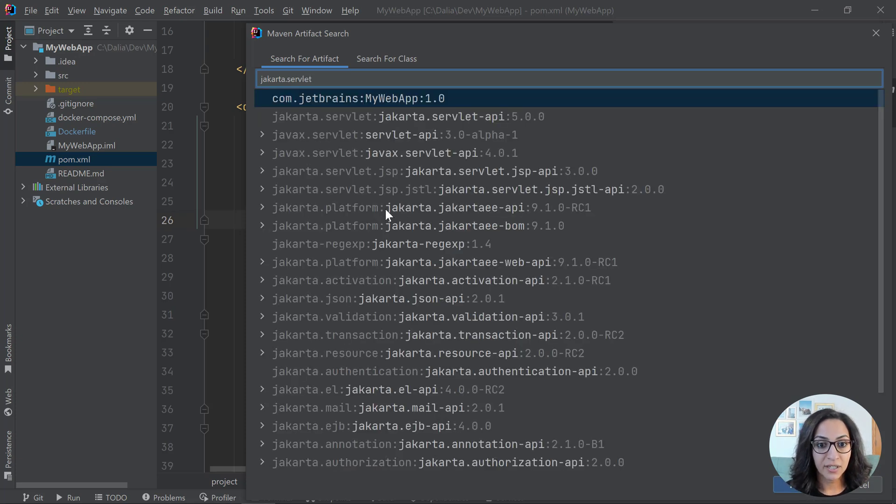
click(408, 117)
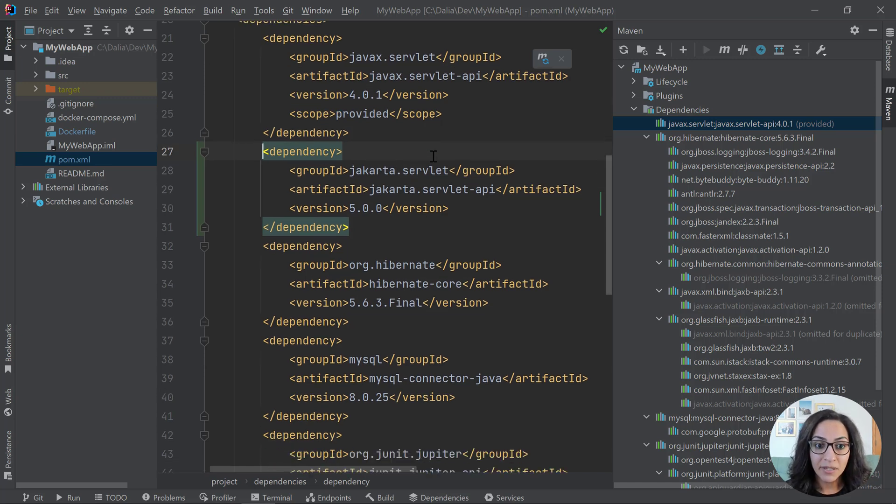
- Search for a hibernate-core artifact to add below the existing Hibernate dependency
scroll(down, 3)
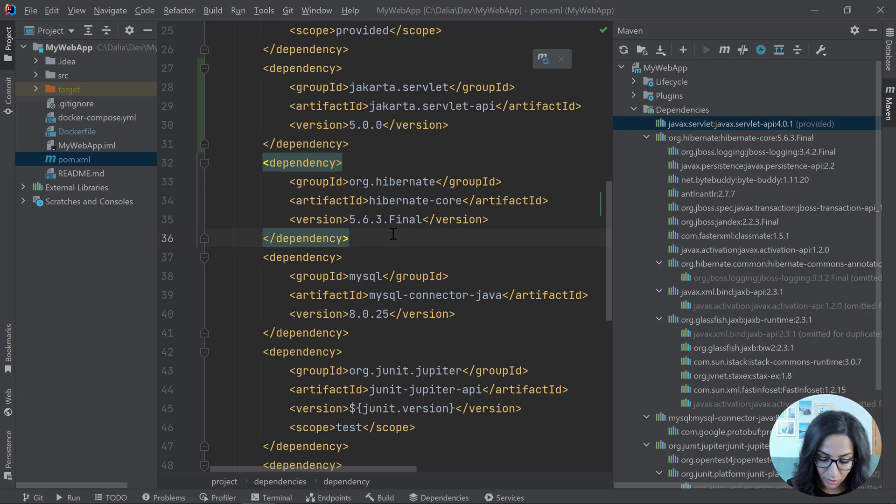
click(544, 59)
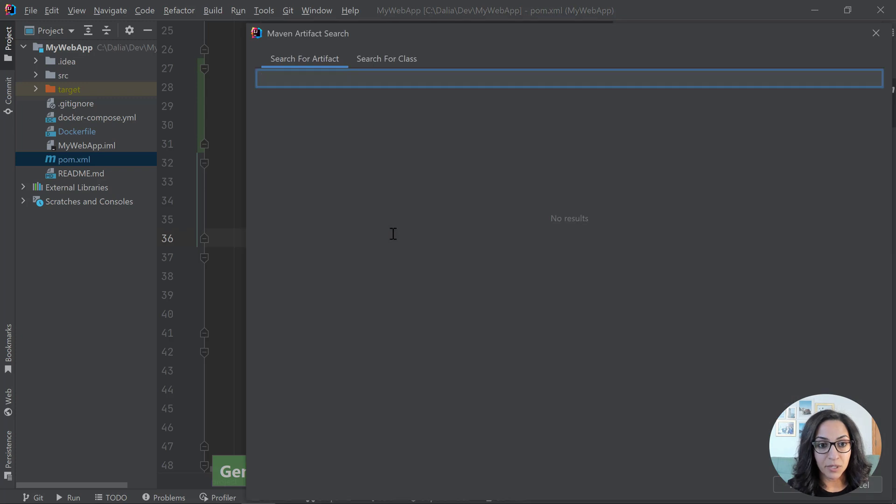
text(hibernate)
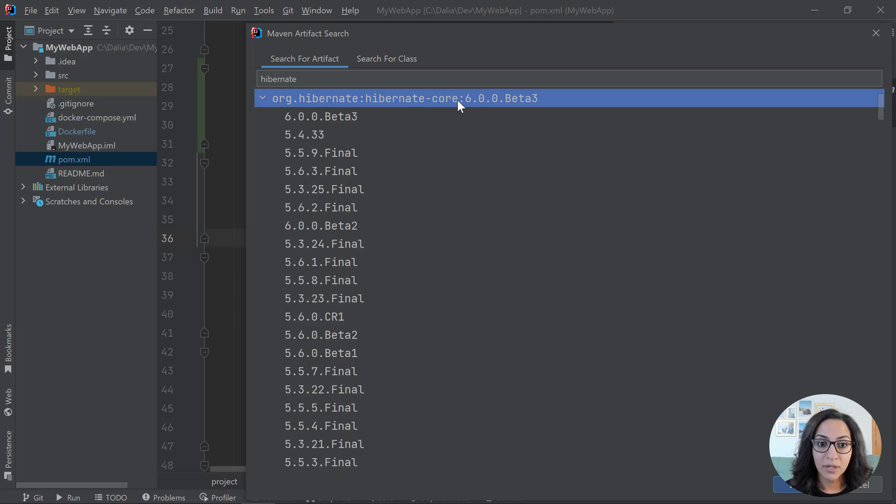
mouse_move(527, 106)
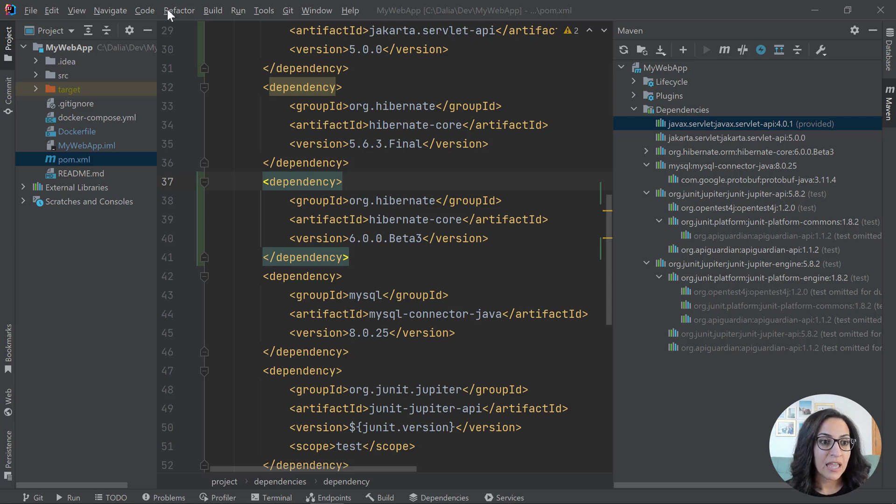
- Start the Java EE to Jakarta EE package migration from the Refactor menu
click(179, 10)
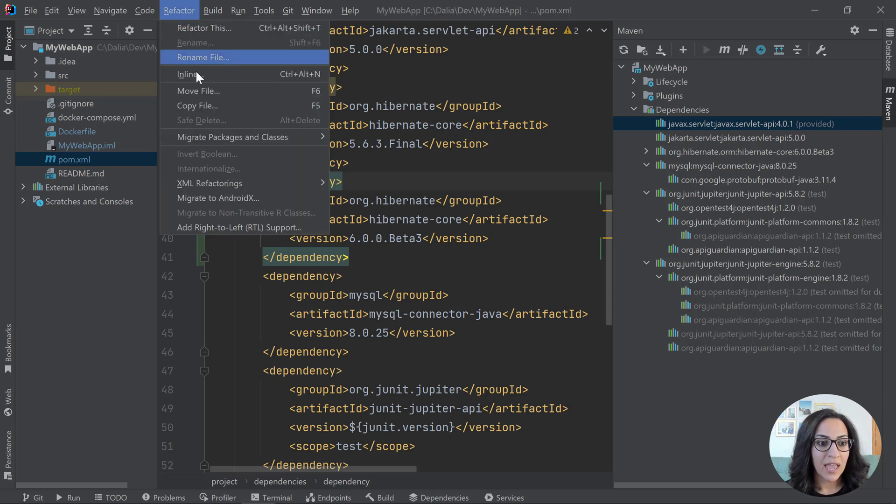
mouse_move(244, 136)
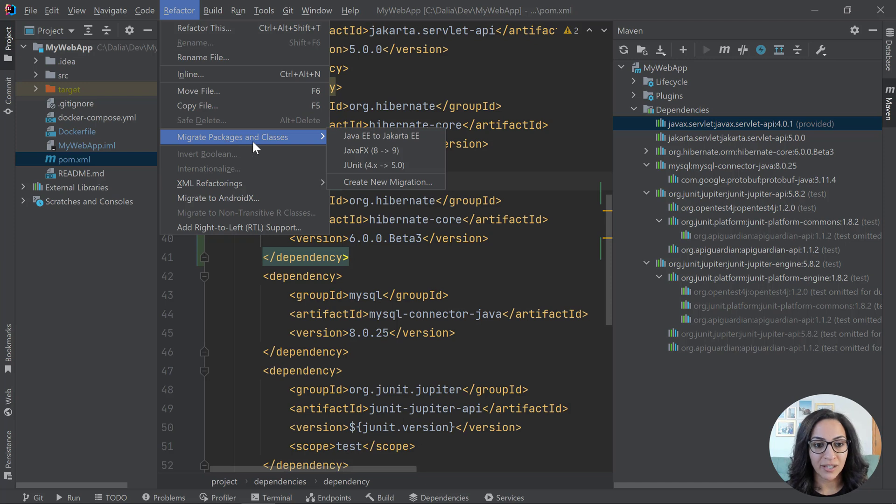
mouse_move(386, 136)
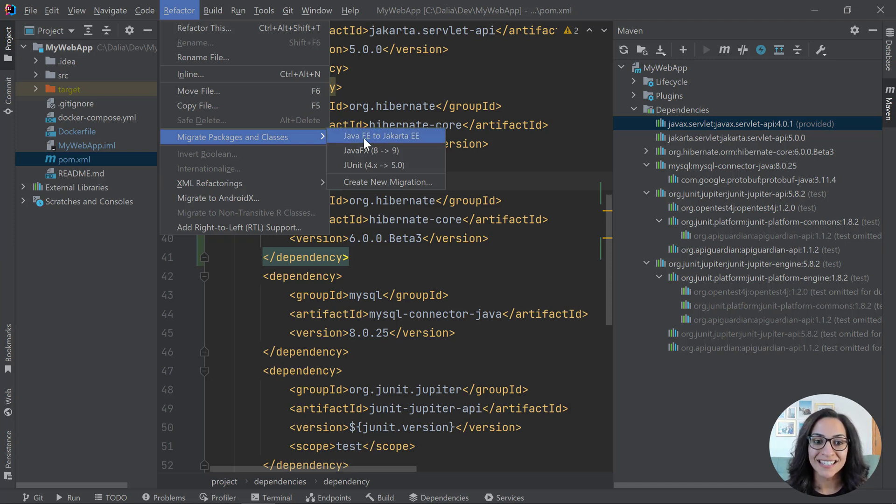
click(386, 136)
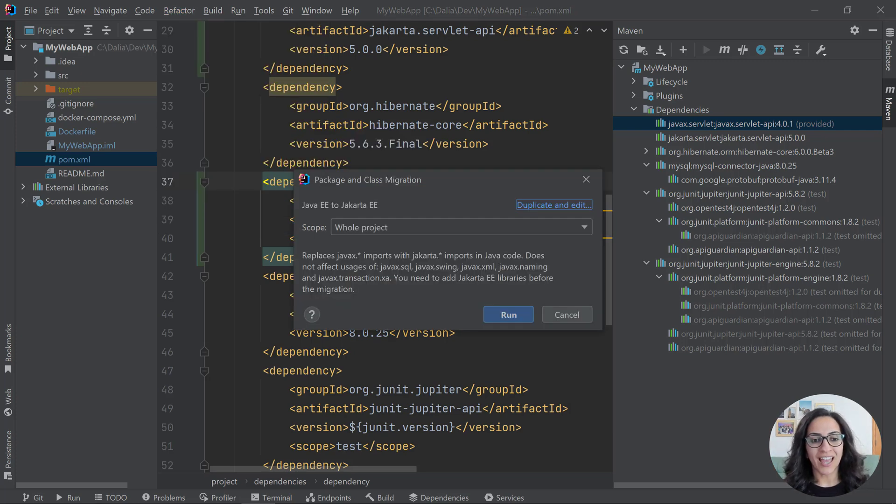
mouse_move(376, 192)
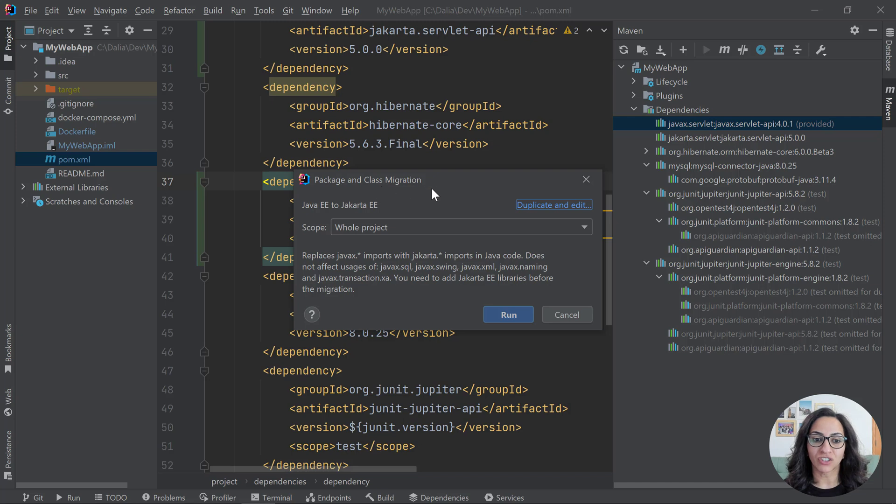
mouse_move(437, 245)
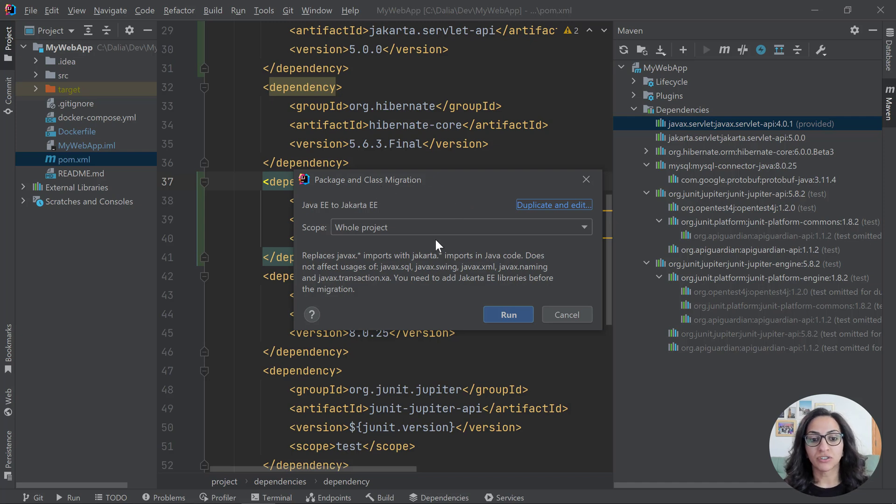
mouse_move(393, 266)
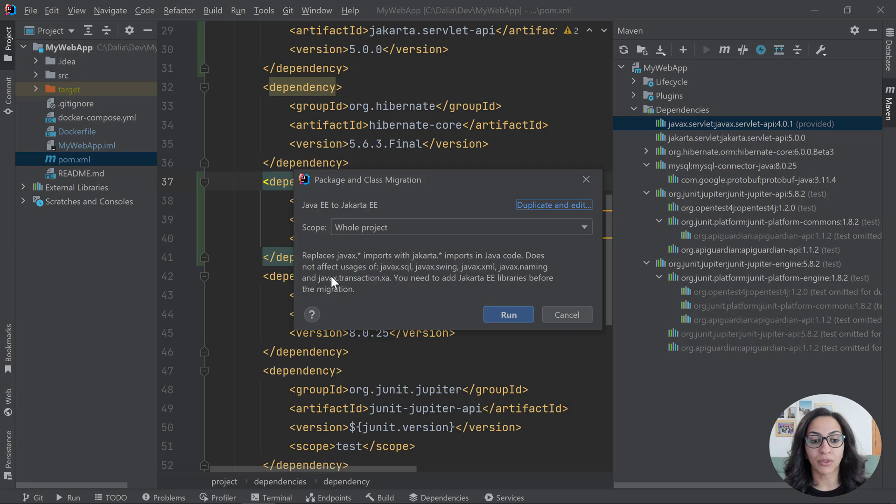
mouse_move(393, 285)
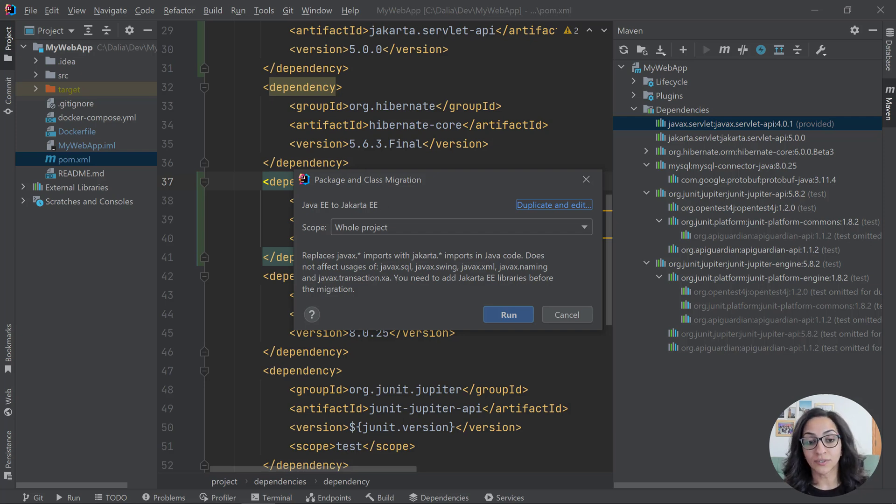
mouse_move(397, 236)
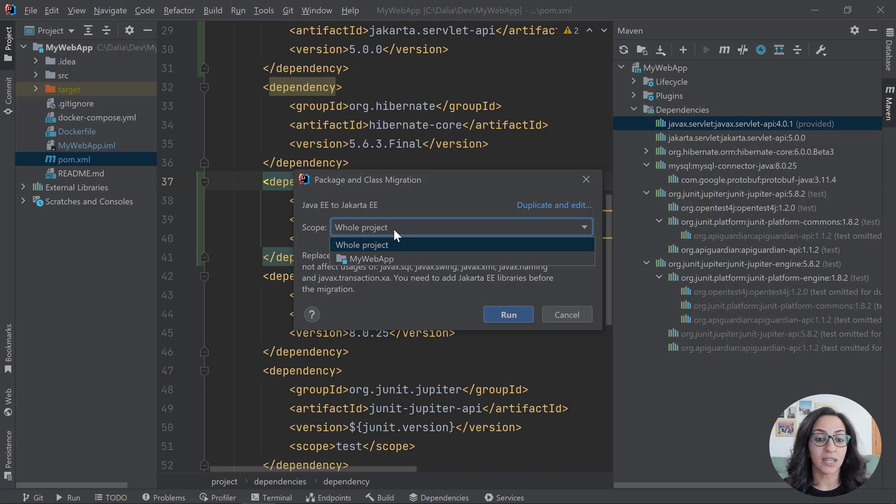
mouse_move(369, 259)
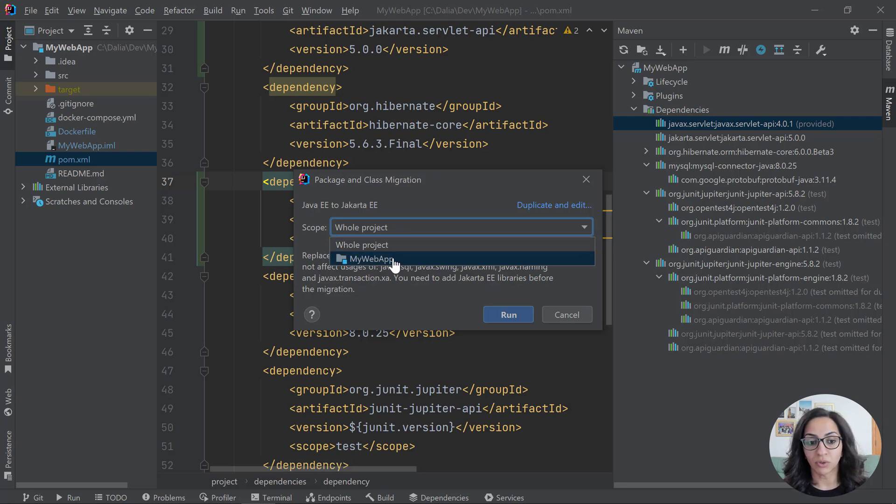
- Limit the Jakarta EE migration scope to the MyWebApp module
click(368, 258)
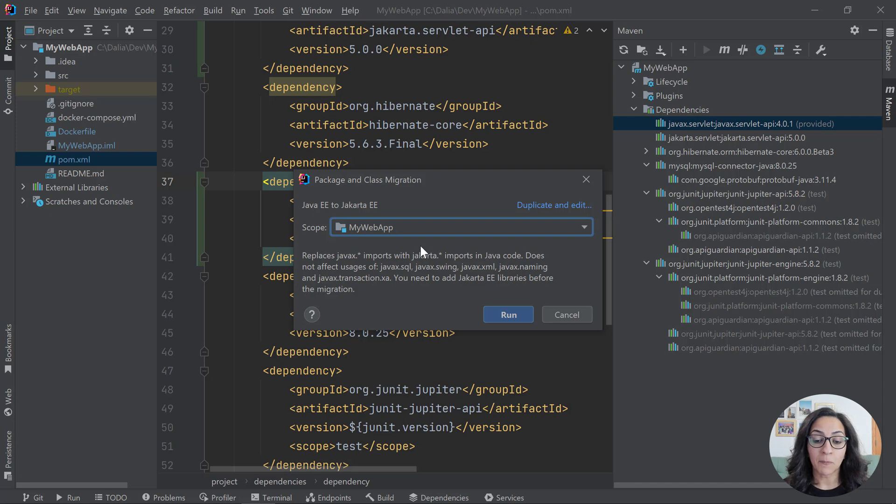
mouse_move(519, 304)
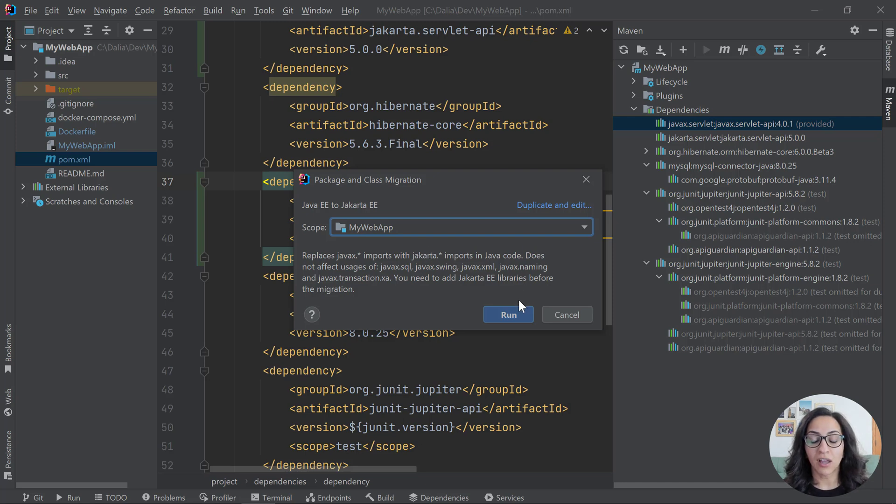
mouse_move(531, 279)
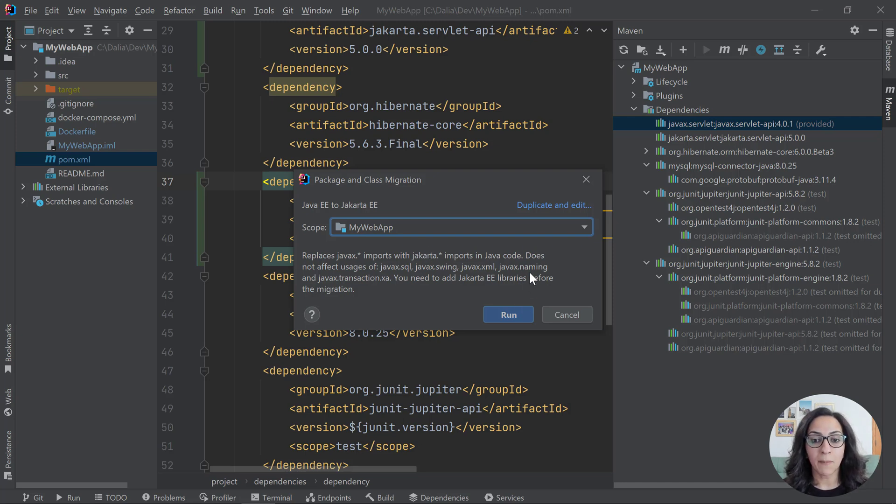
mouse_move(554, 206)
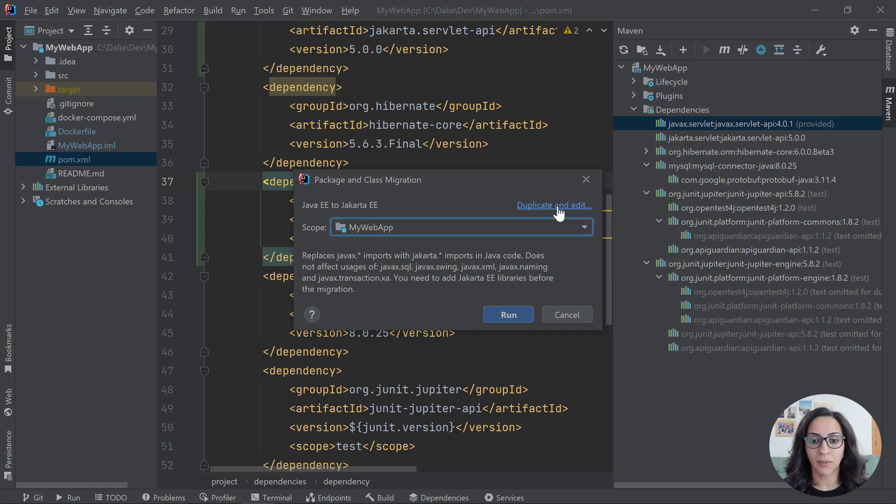
click(554, 206)
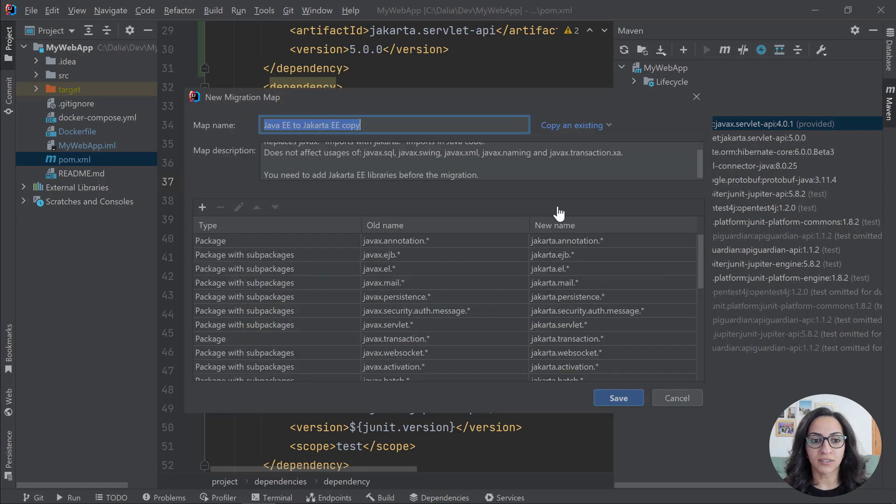
mouse_move(495, 269)
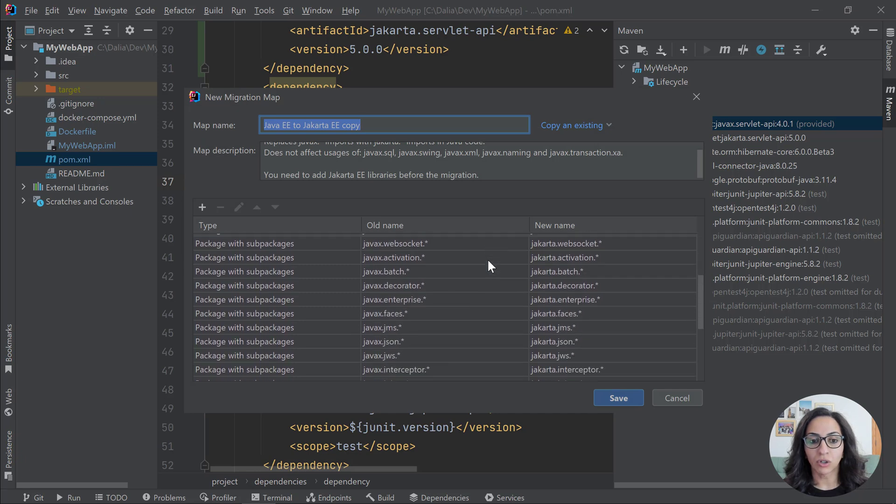
scroll(down, 3)
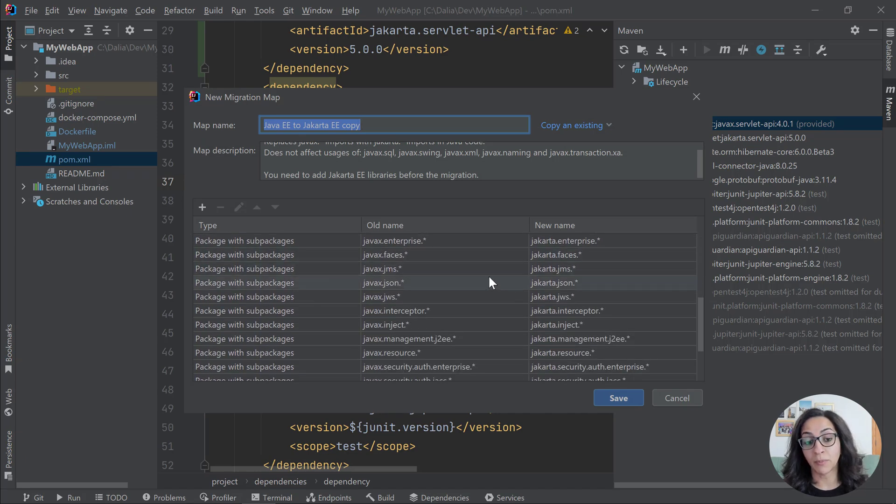
scroll(down, 3)
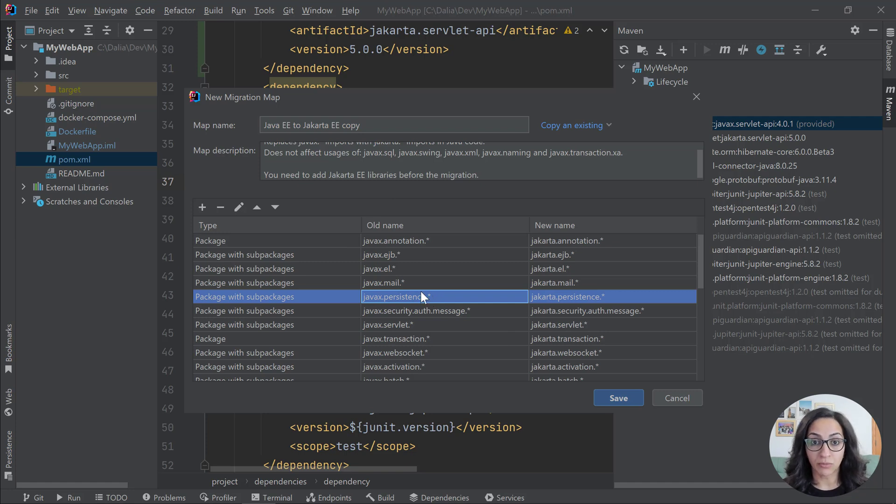
mouse_move(220, 207)
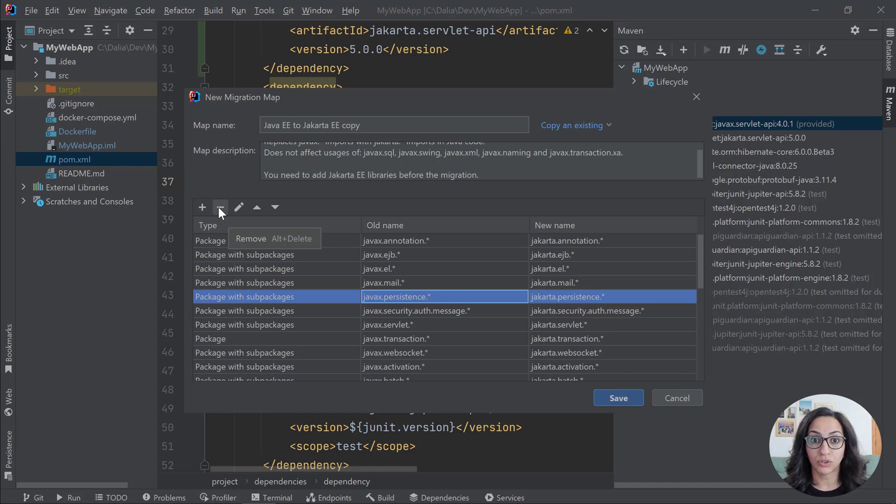
mouse_move(651, 406)
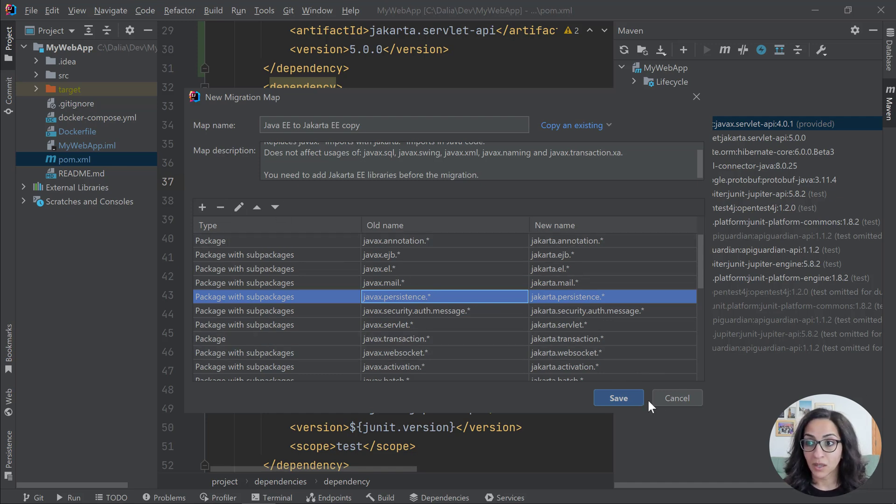
click(618, 398)
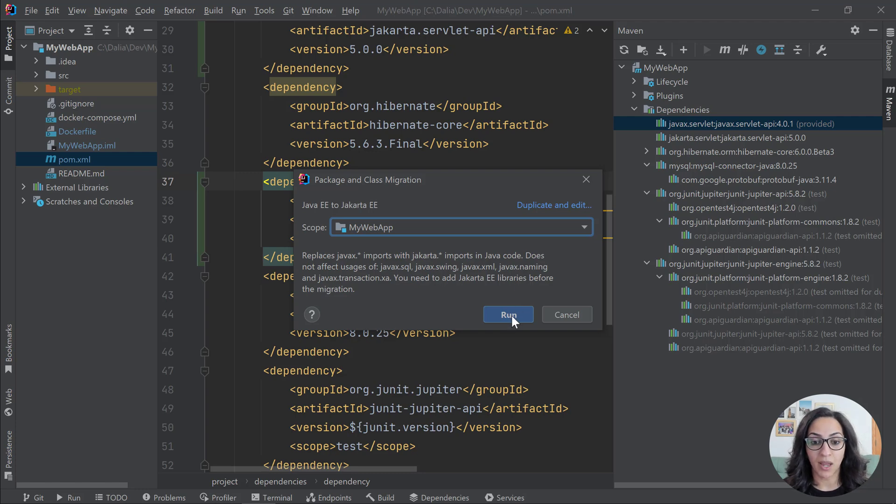
- Run the Java EE to Jakarta EE migration to get the refactoring preview of javax imports
click(508, 315)
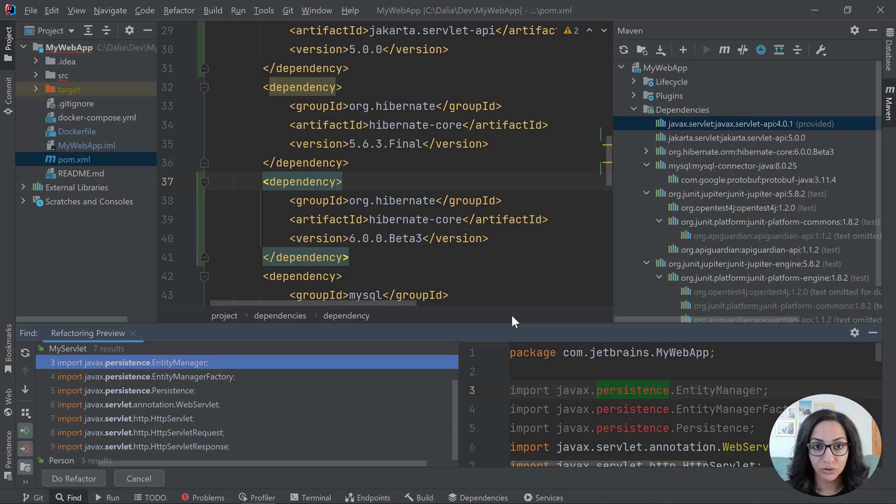
mouse_move(312, 371)
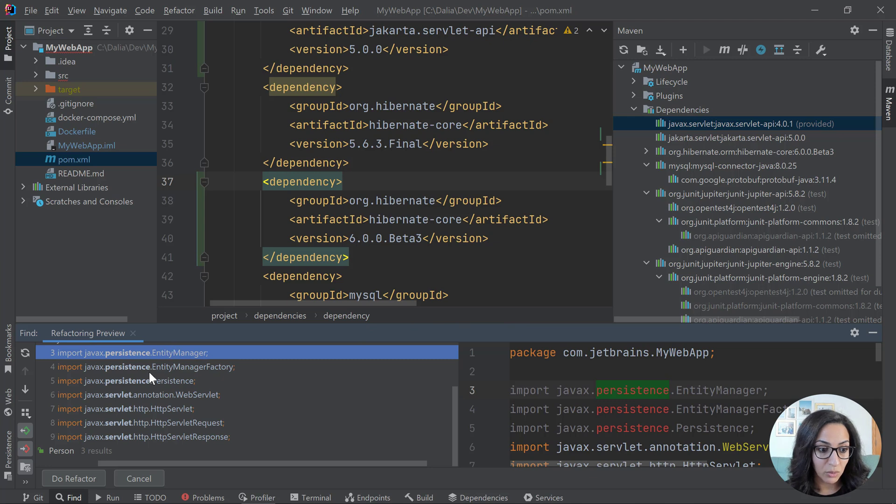
mouse_move(143, 411)
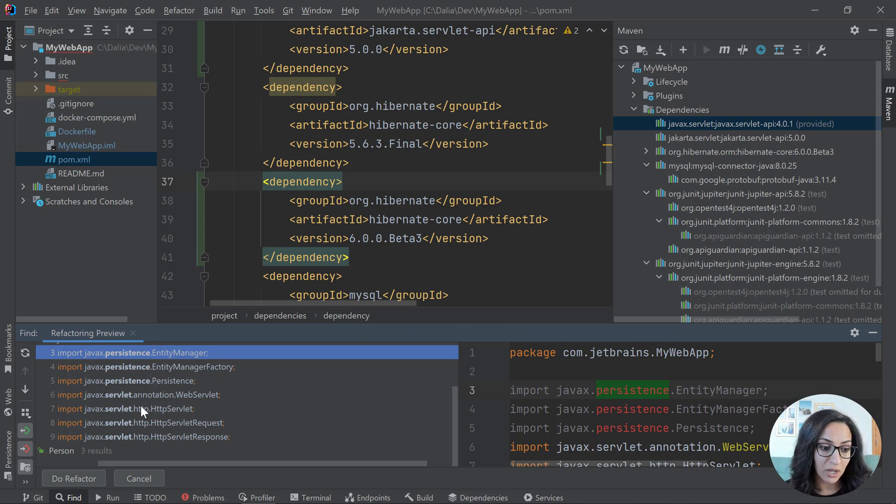
mouse_move(127, 439)
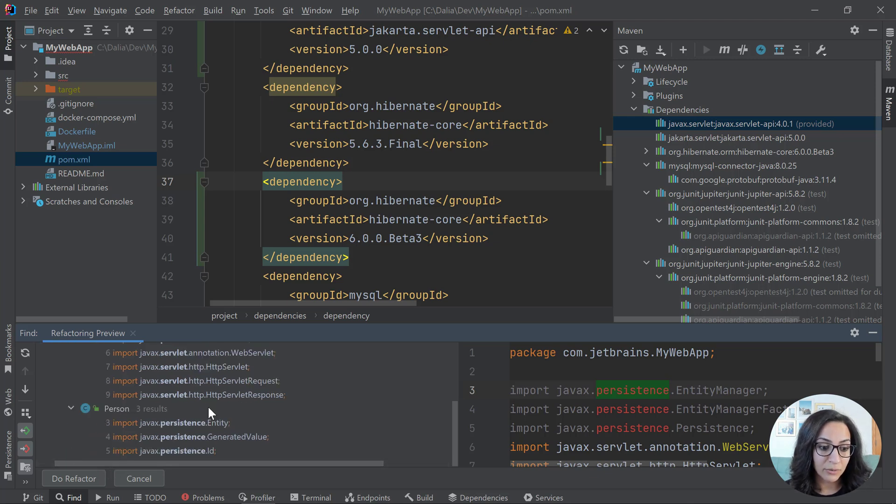
mouse_move(283, 443)
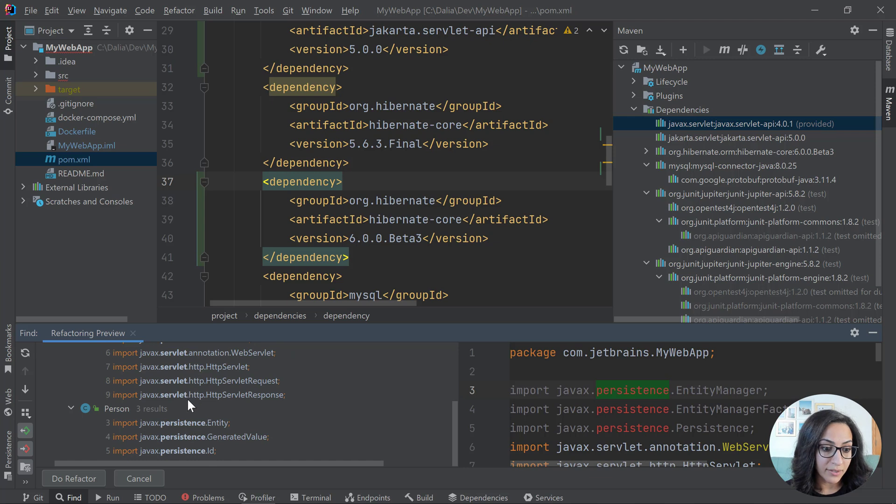
mouse_move(153, 402)
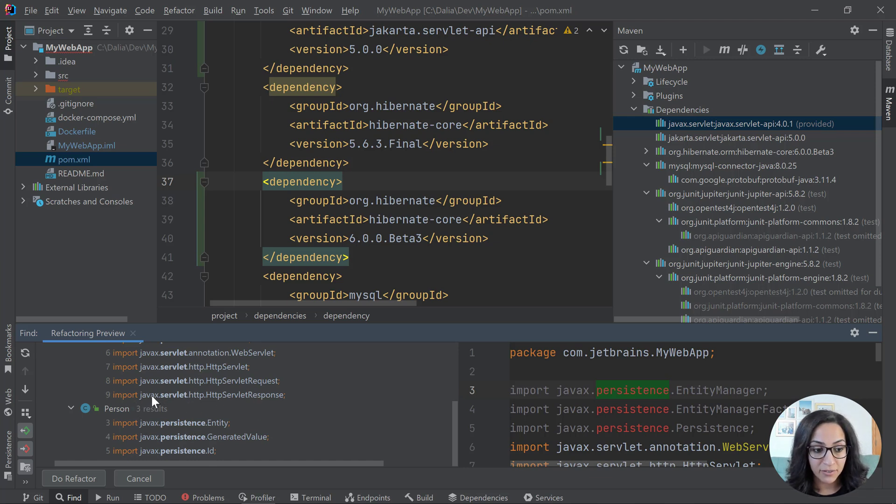
mouse_move(85, 482)
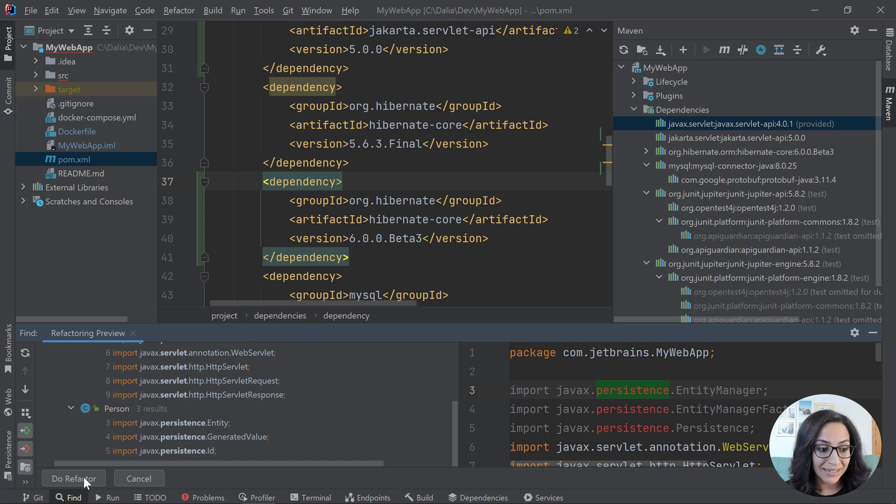
- Apply the refactoring and verify Person.java now imports jakarta.persistence with no project errors
click(73, 478)
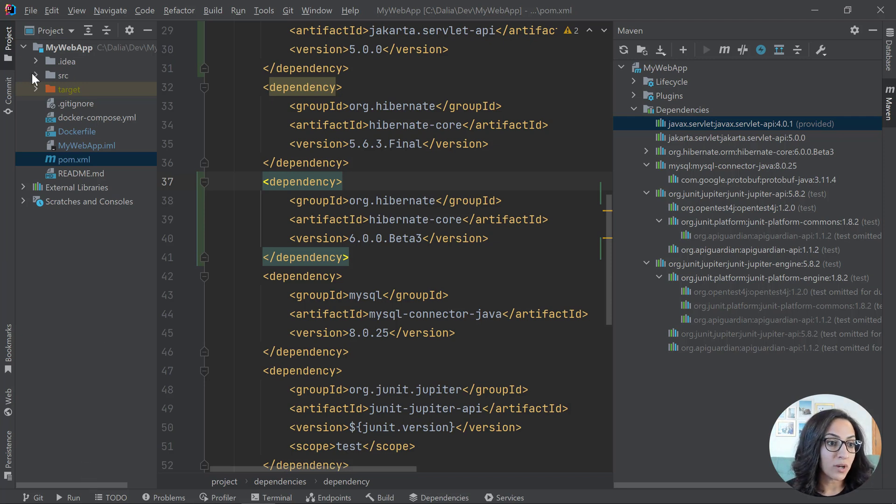
click(36, 75)
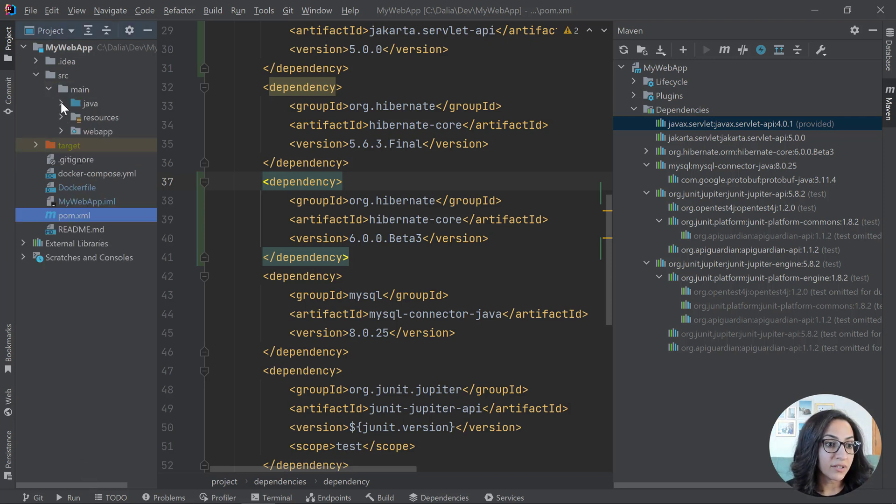
click(88, 103)
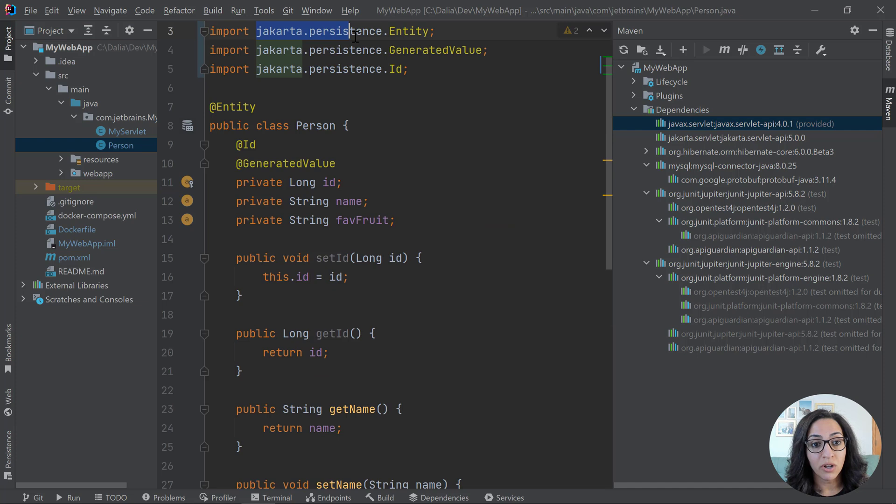
double_click(340, 31)
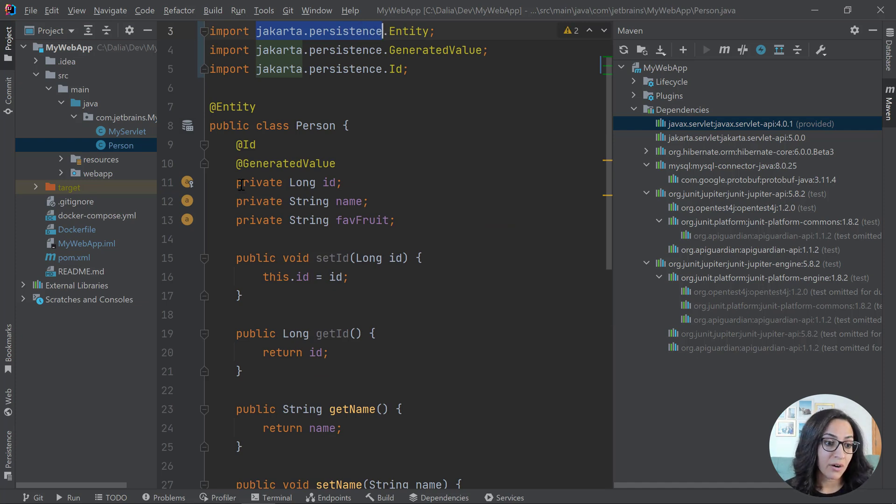
click(75, 257)
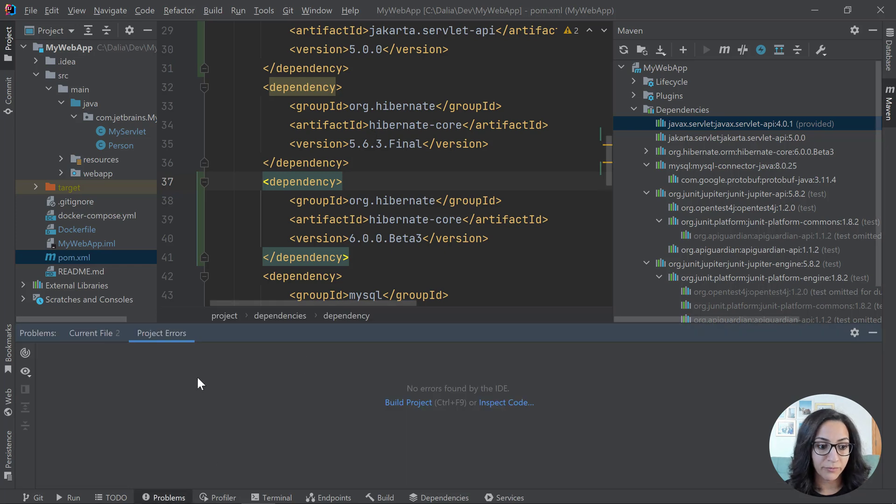
mouse_move(867, 347)
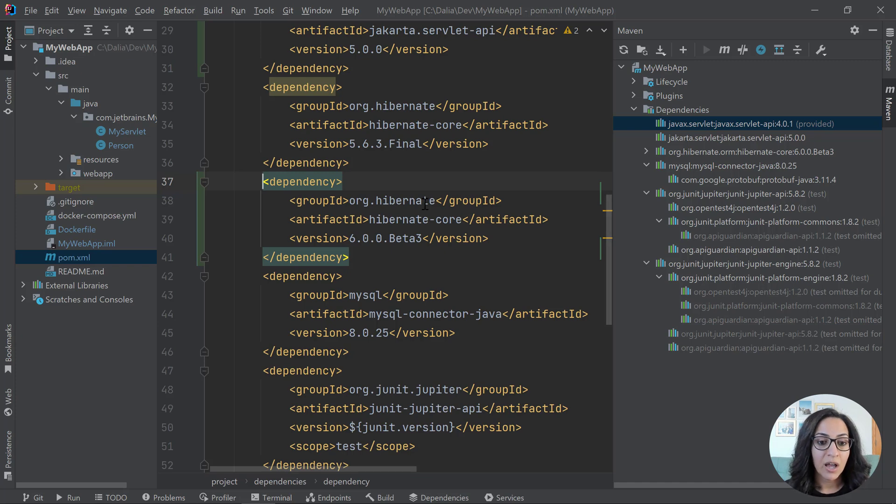
mouse_move(376, 181)
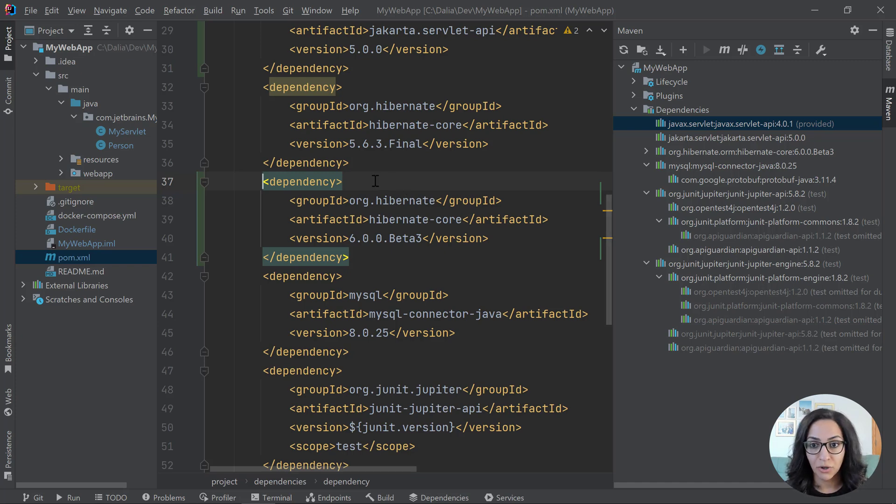
- Search the whole project for 'javax' to find leftover matches in pom.xml and persistence.xml
click(61, 159)
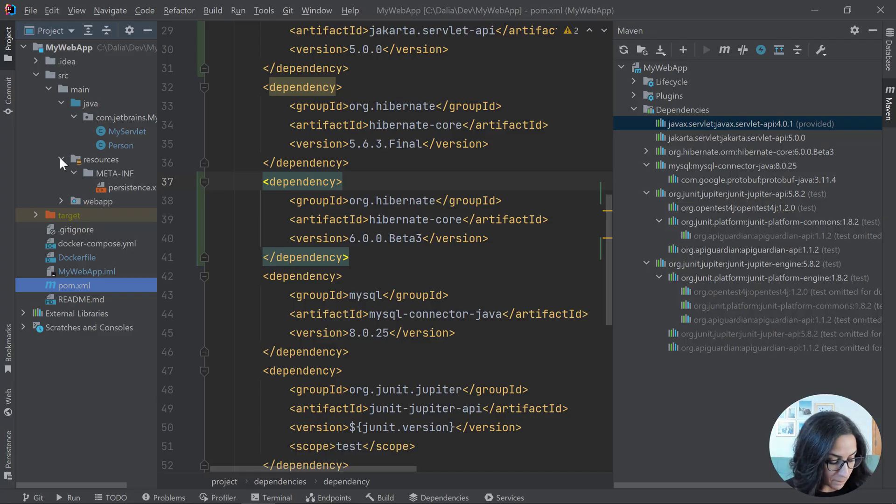
key(ctrl+shift+f)
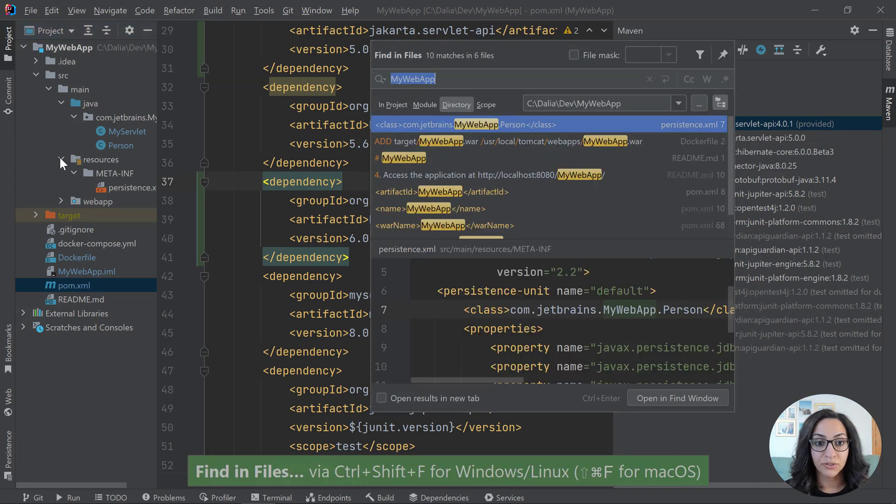
click(649, 79)
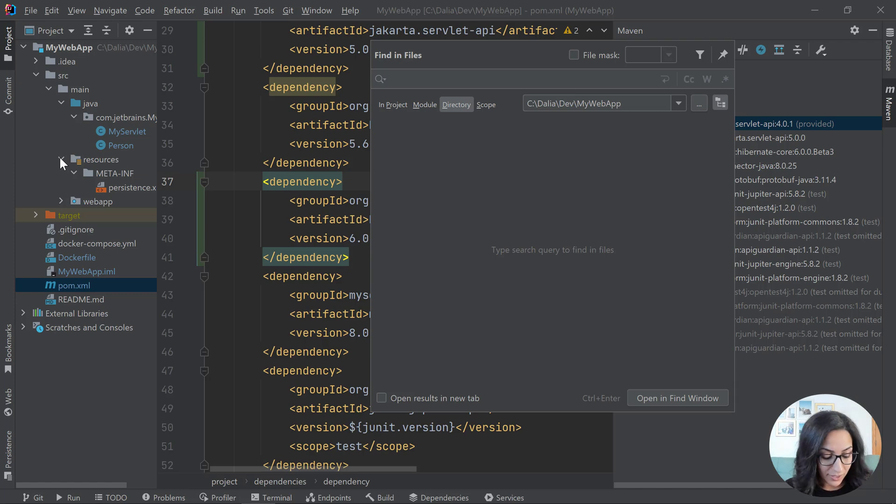
text(javax)
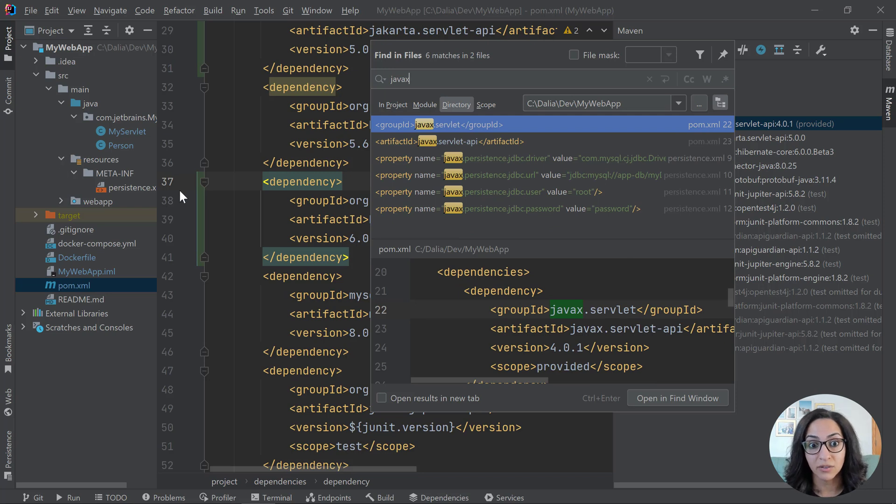
mouse_move(493, 131)
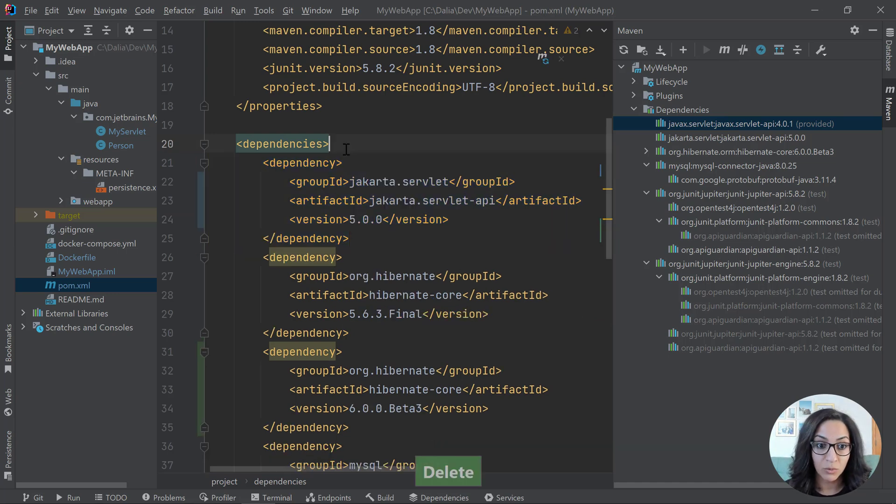
- Review pom.xml dependencies and search the project again for remaining javax references
scroll(down, 3)
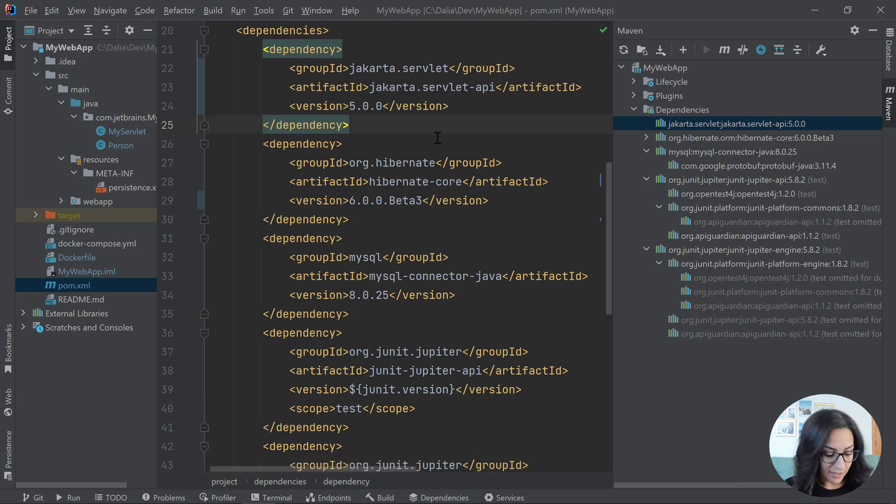
key(ctrl+shift+f)
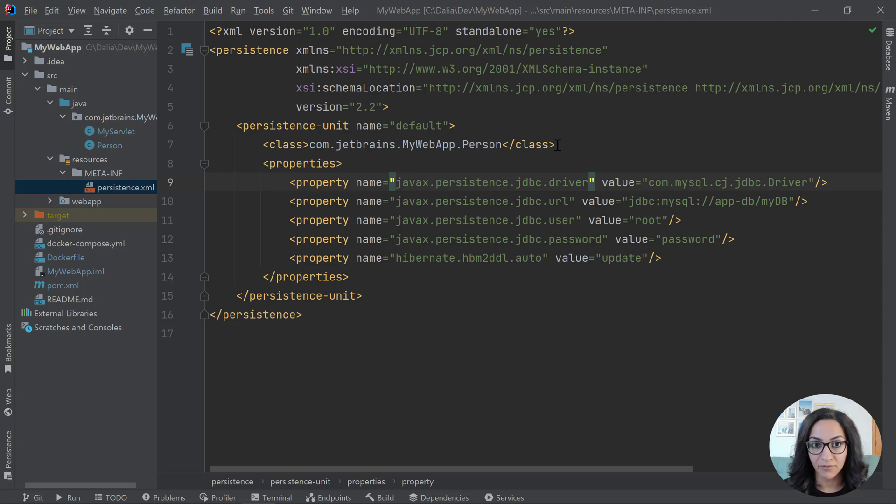
mouse_move(394, 115)
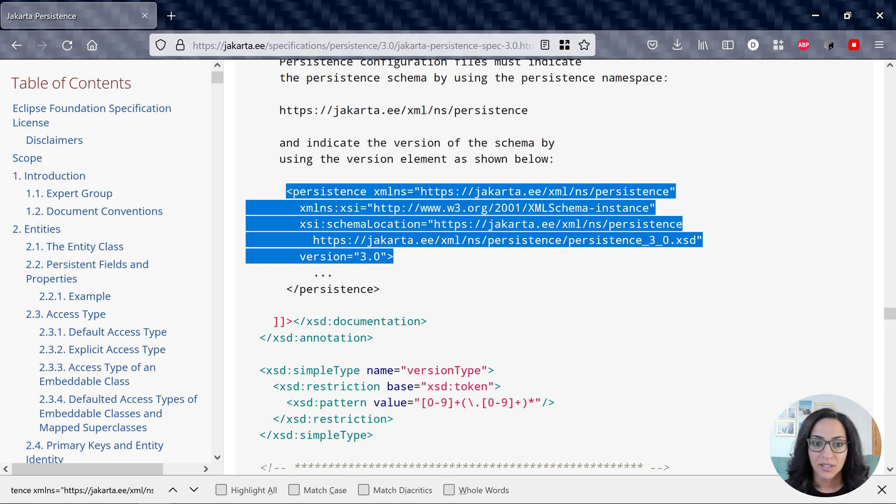
mouse_move(402, 264)
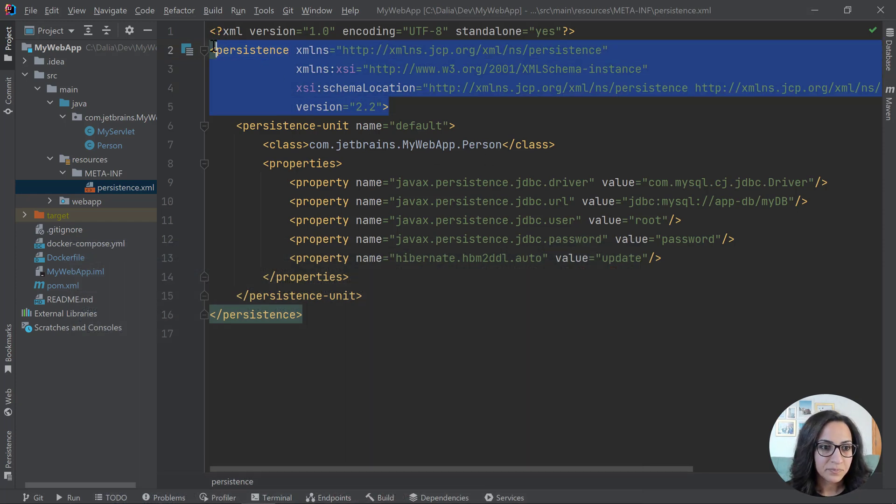
- Paste the Jakarta Persistence 3.0 header over the old <persistence> root element
key(ctrl+v)
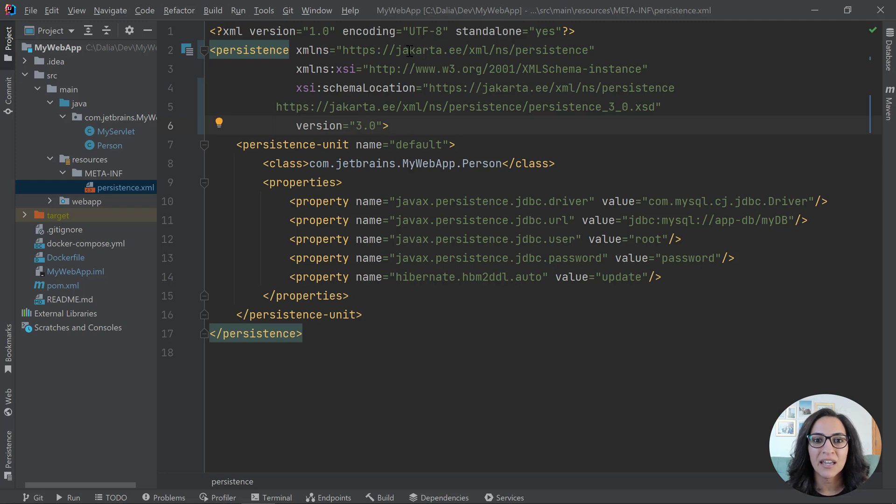
mouse_move(412, 78)
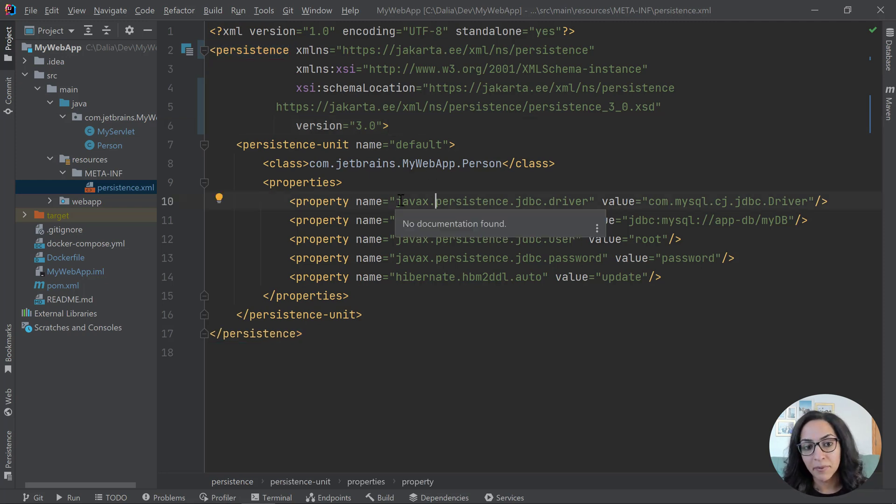
mouse_move(414, 186)
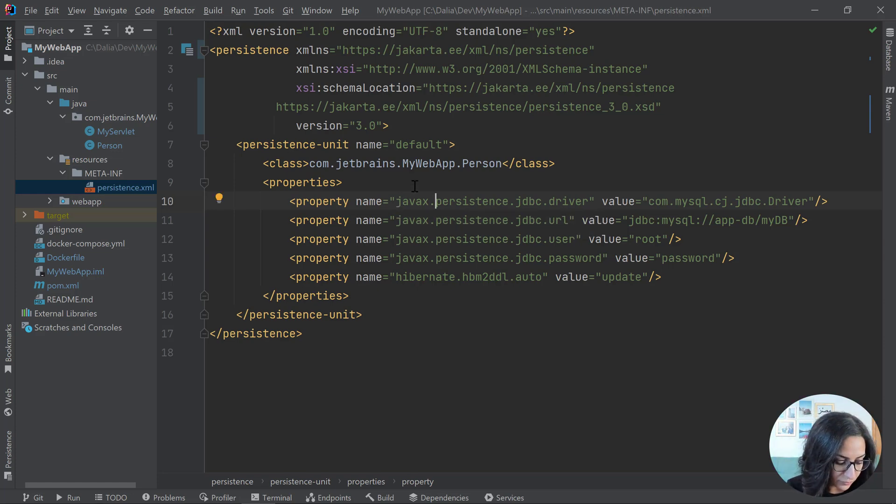
- Replace all four 'javax.' JDBC property prefixes in persistence.xml with 'jakarta.'
key(ctrl+shift+r)
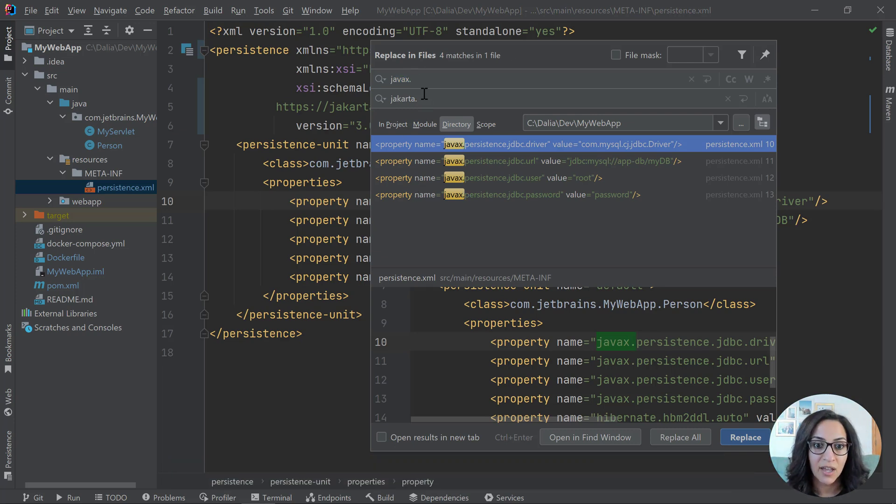
text(jak)
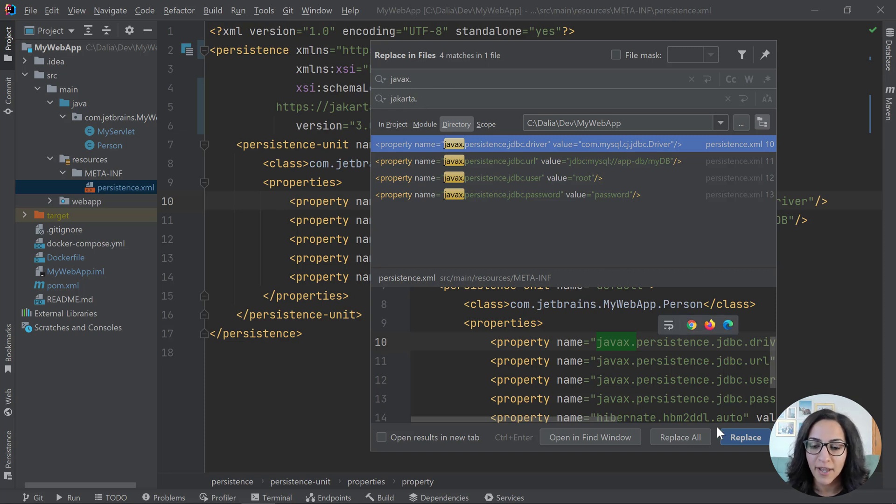
click(679, 437)
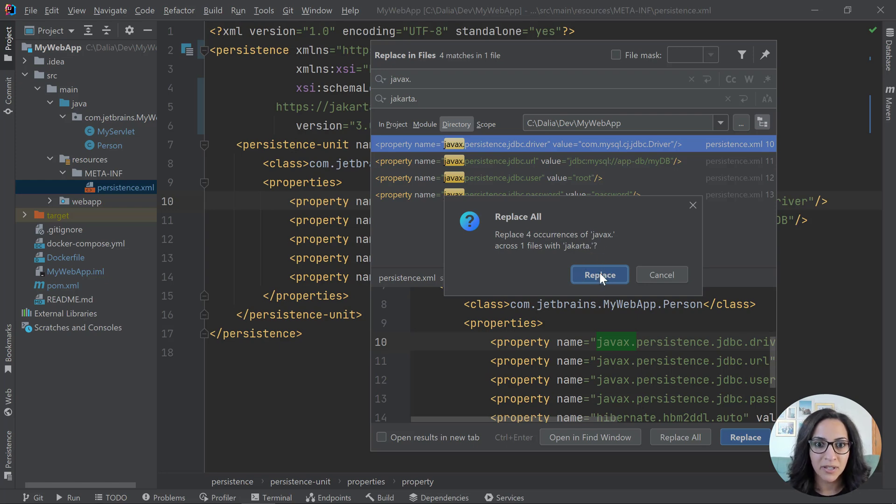
click(599, 274)
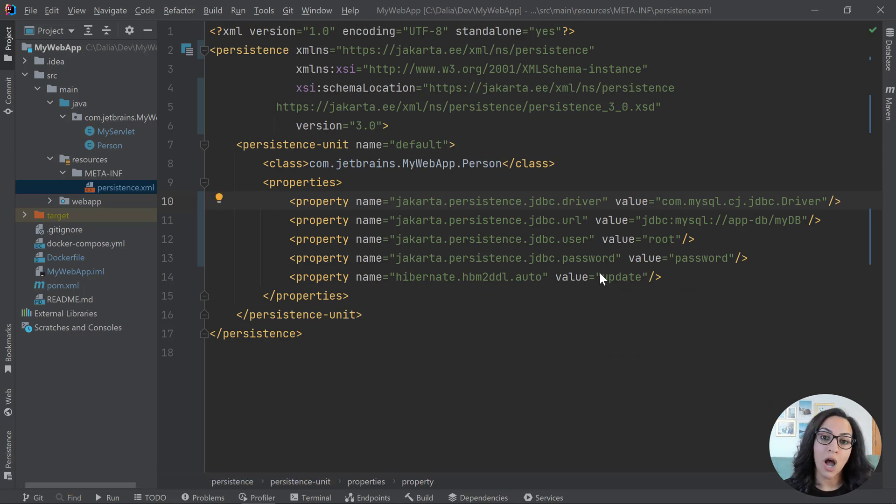
click(450, 201)
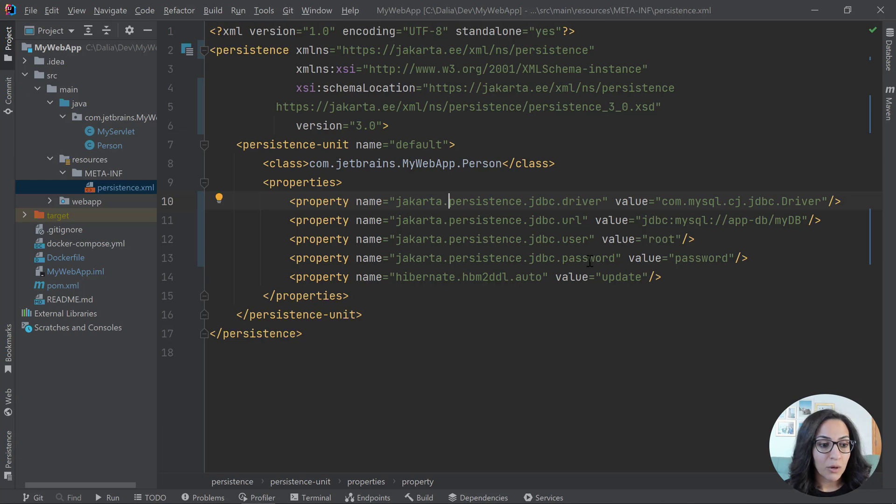
mouse_move(603, 314)
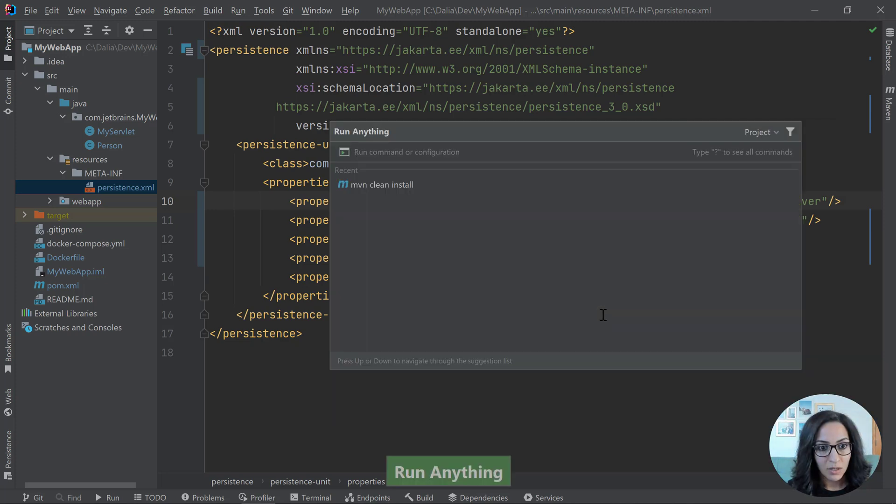
- Rebuild MyWebApp with mvn clean install
click(380, 184)
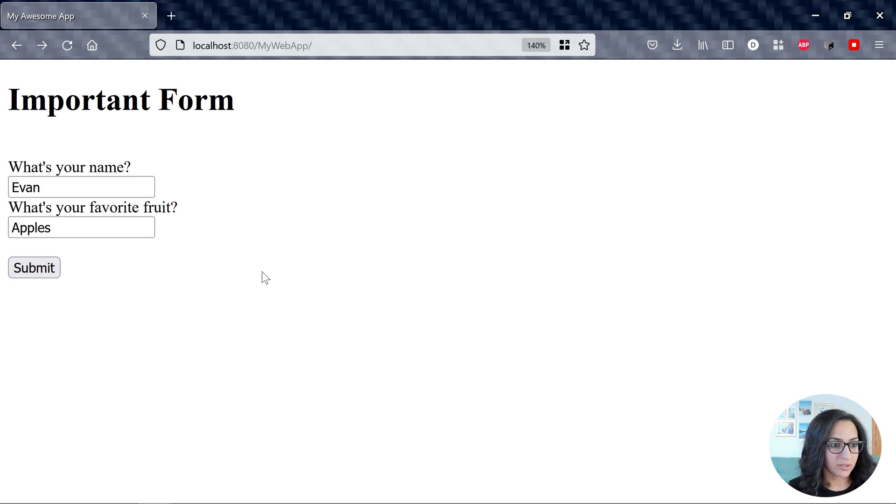
- Reload the form, enter name 'Eva' and fruit 'Apples', and submit to reach the Saved! page
click(33, 268)
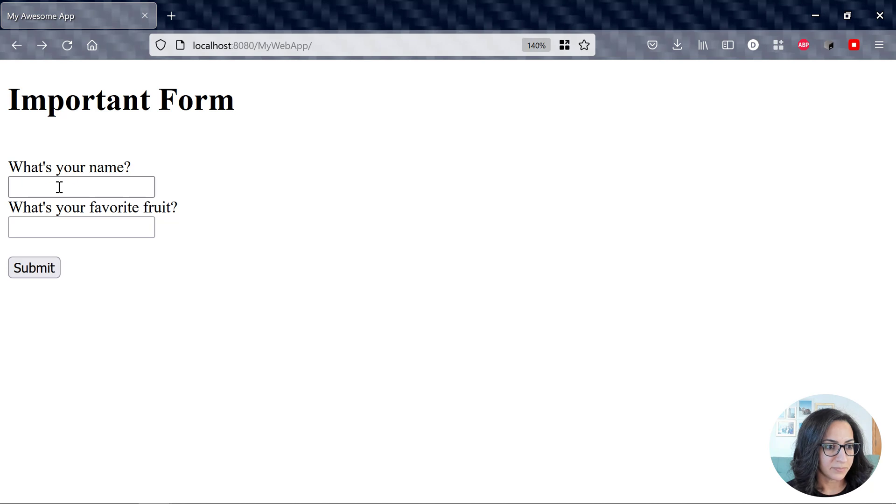
text(Eva)
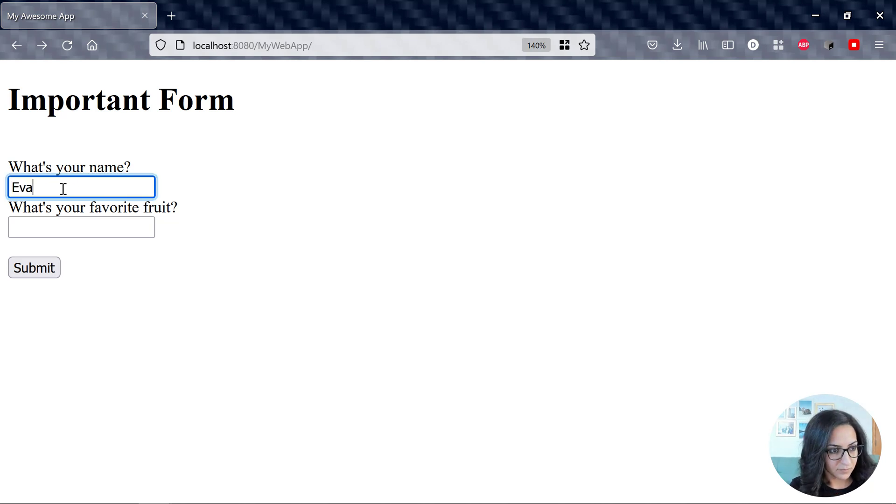
text(A)
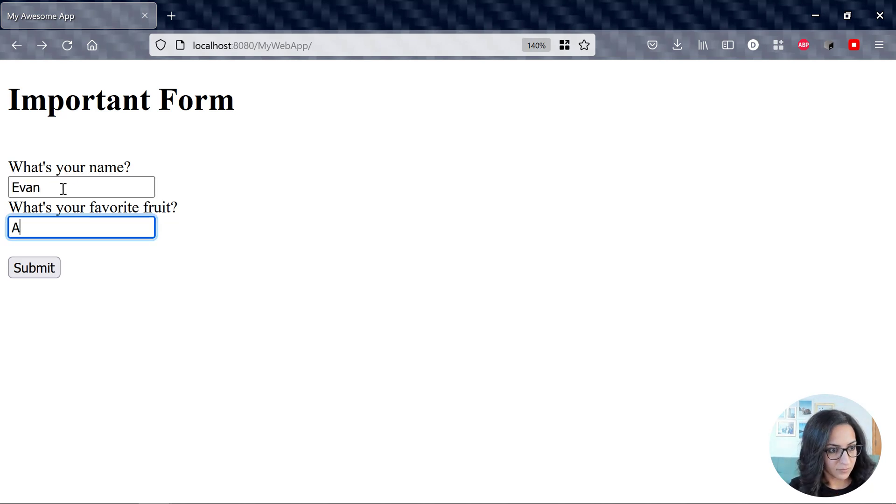
text(pples)
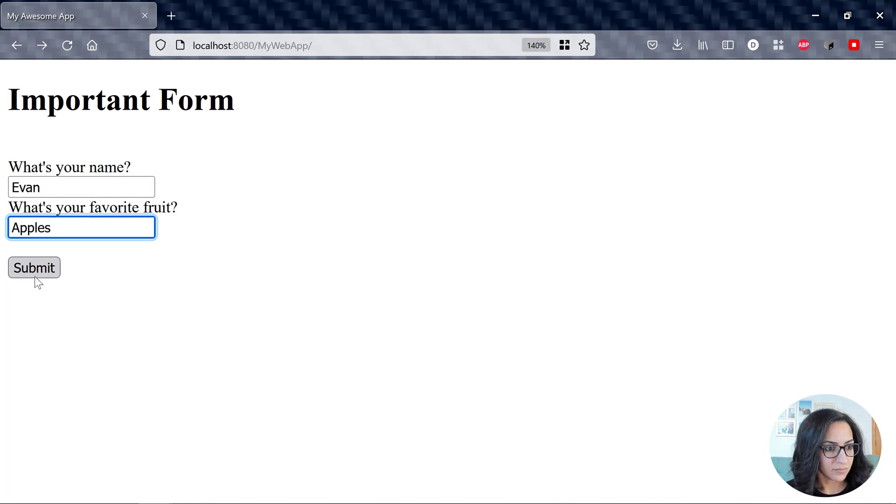
click(34, 268)
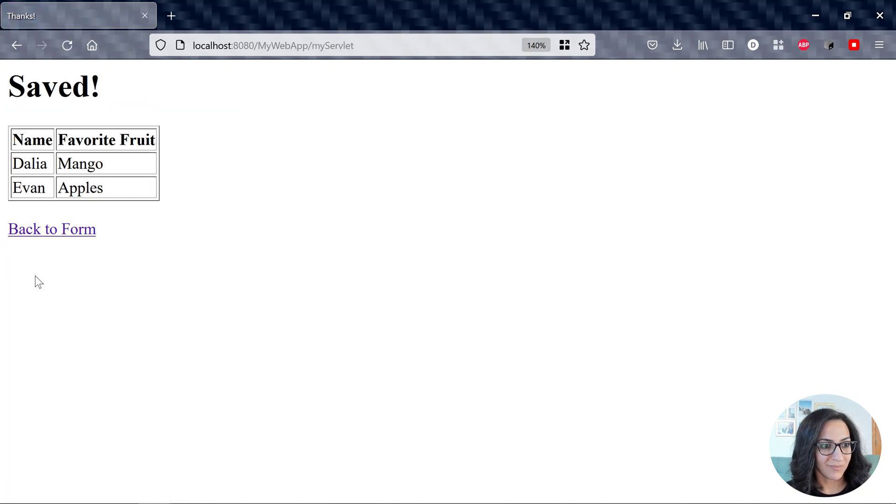